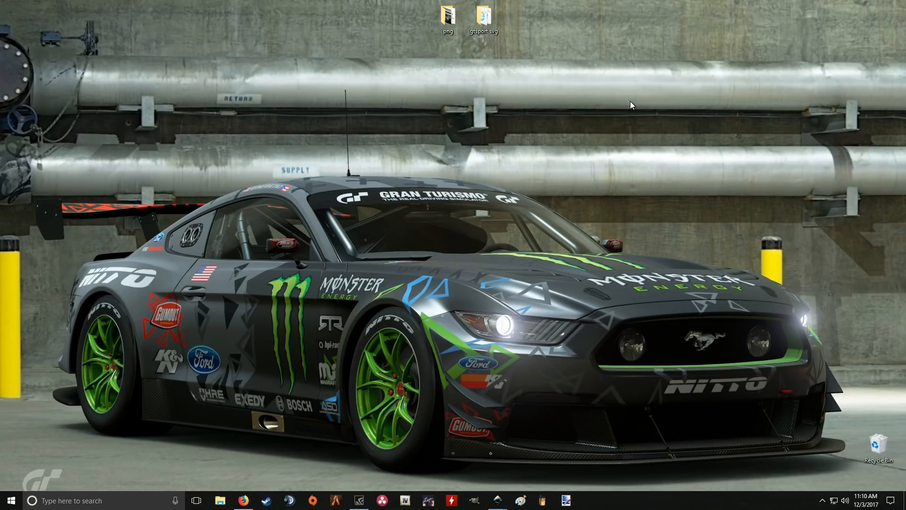
pyautogui.moveTo(442, 203)
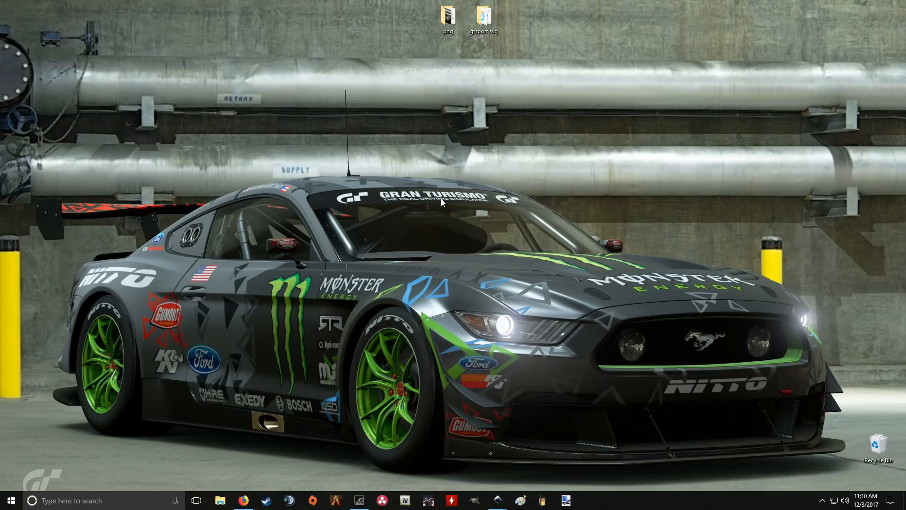
pyautogui.moveTo(338, 159)
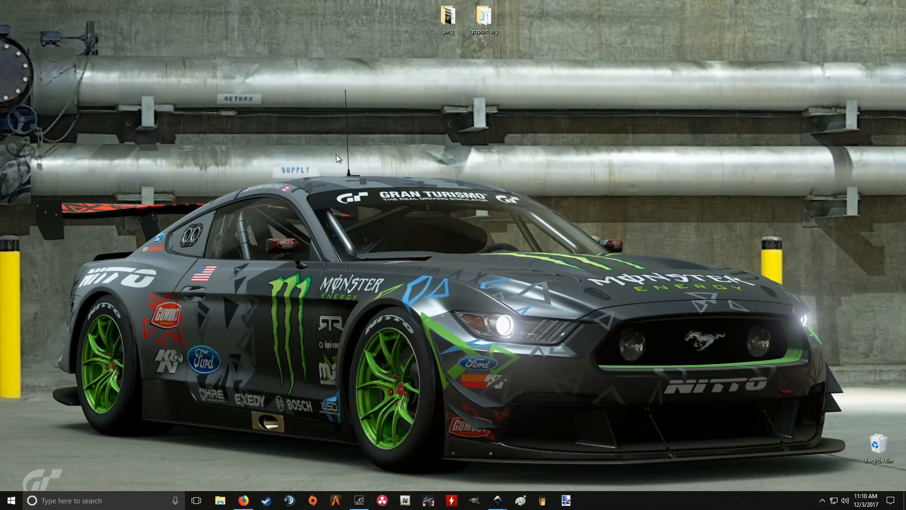
pyautogui.moveTo(306, 156)
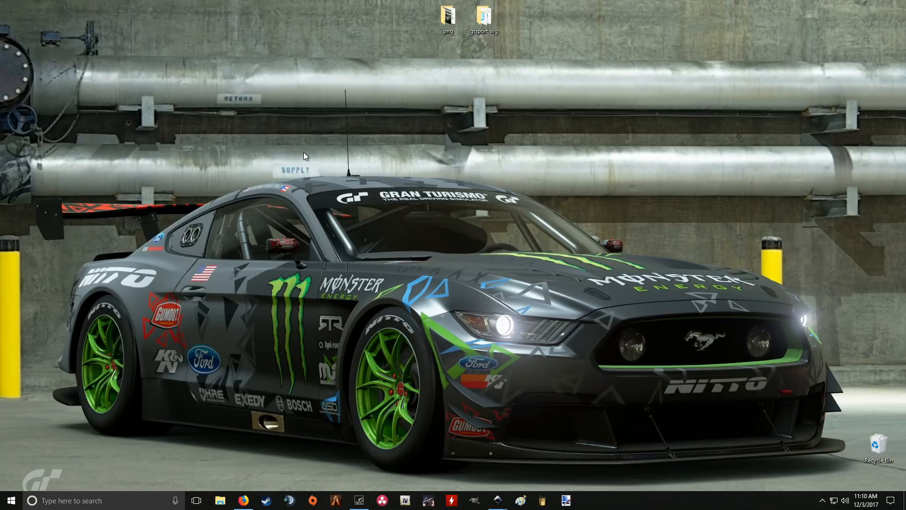
pyautogui.moveTo(299, 254)
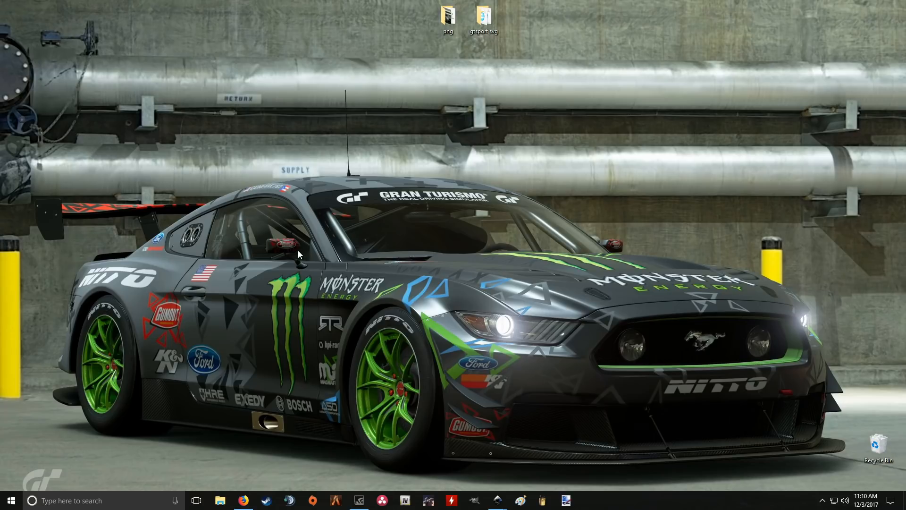
pyautogui.moveTo(419, 339)
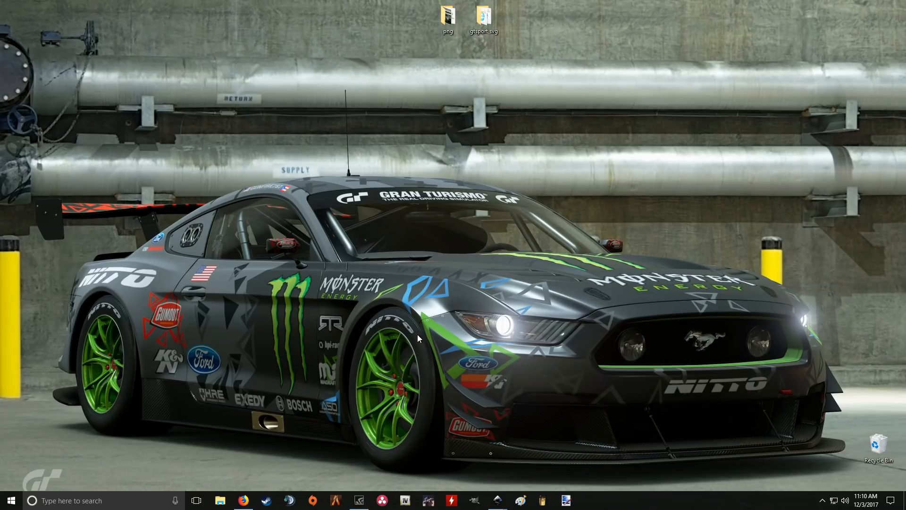
pyautogui.moveTo(299, 276)
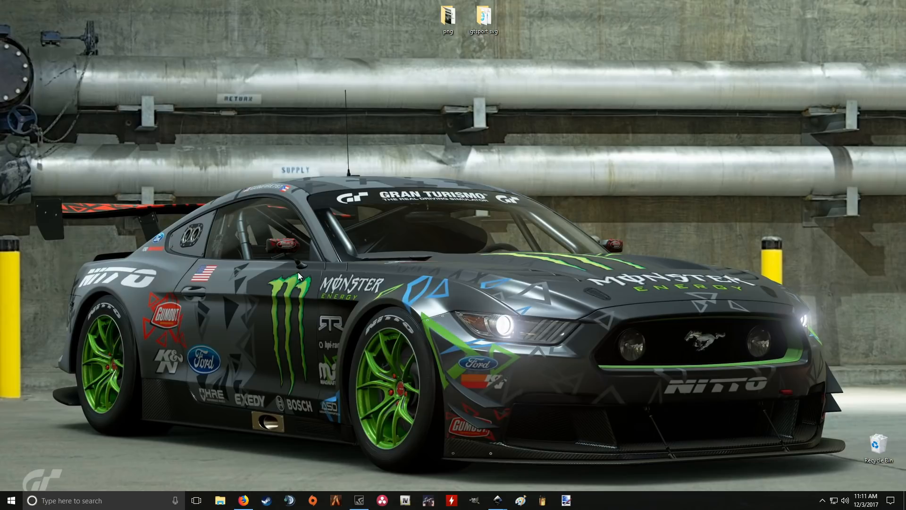
pyautogui.moveTo(544, 351)
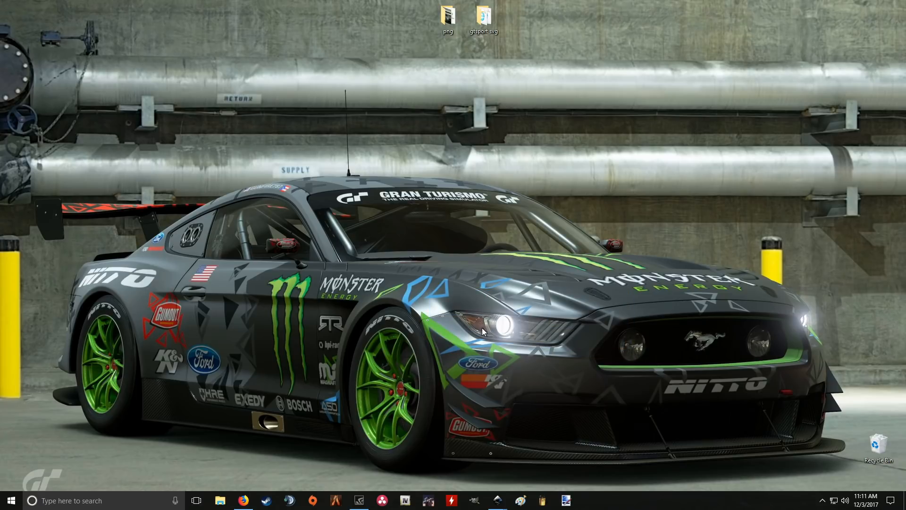
pyautogui.moveTo(193, 87)
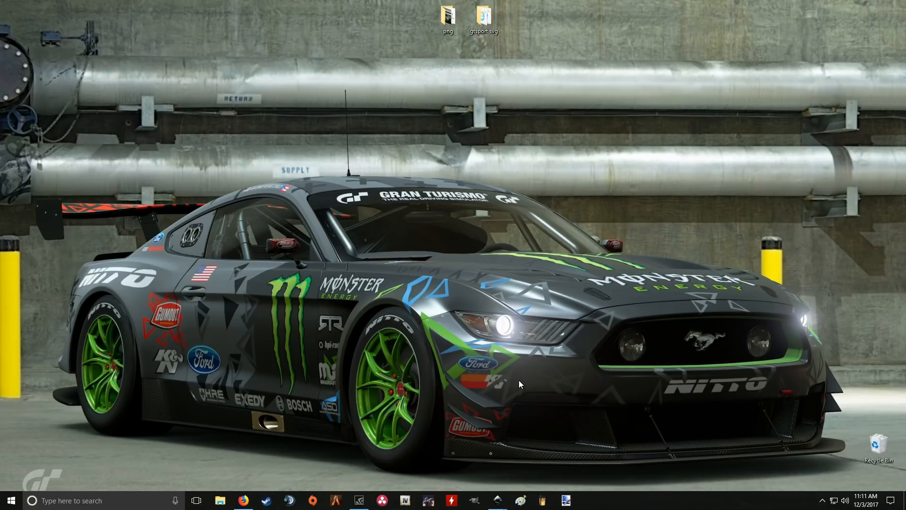
pyautogui.moveTo(497, 500)
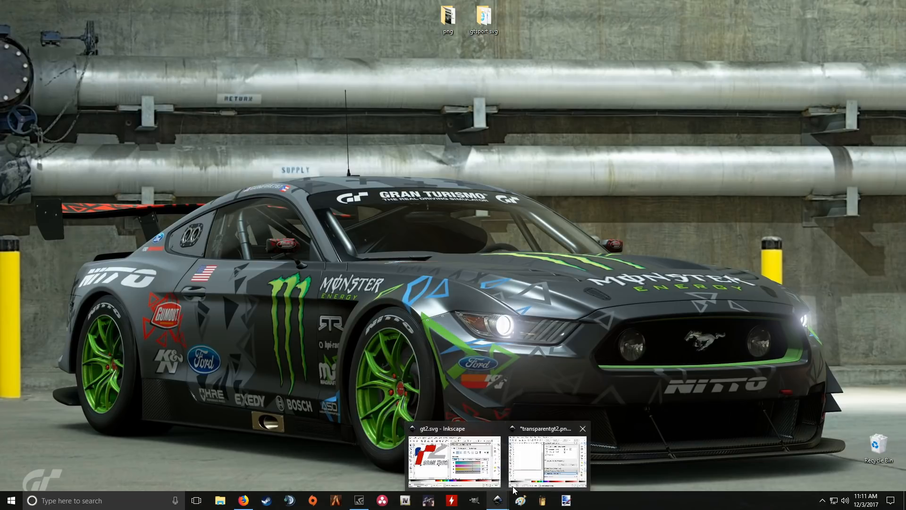
# Bring the blank transparentgt2.png Inkscape document back to the front.
pyautogui.click(546, 456)
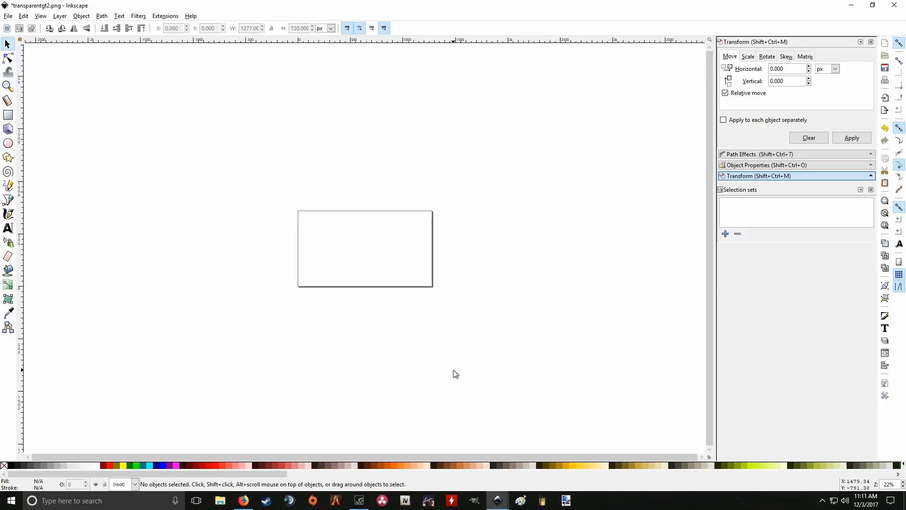
pyautogui.moveTo(216, 88)
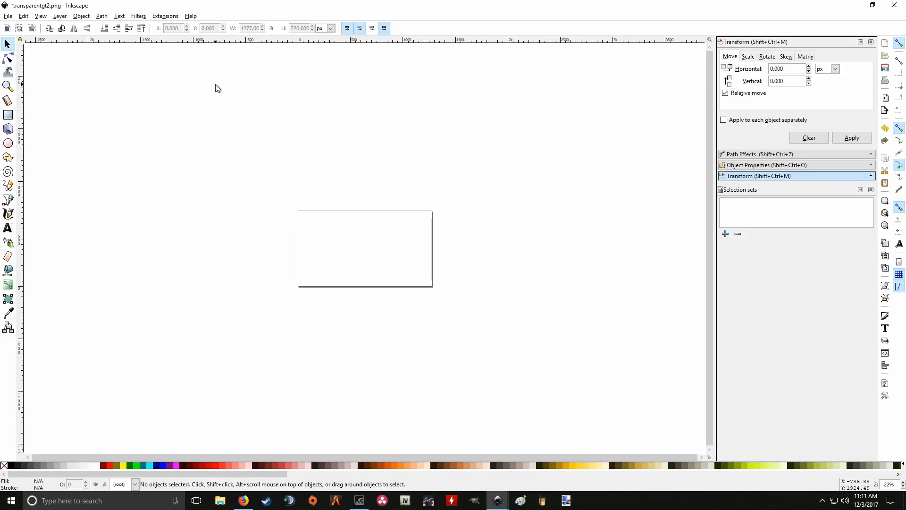
pyautogui.moveTo(257, 105)
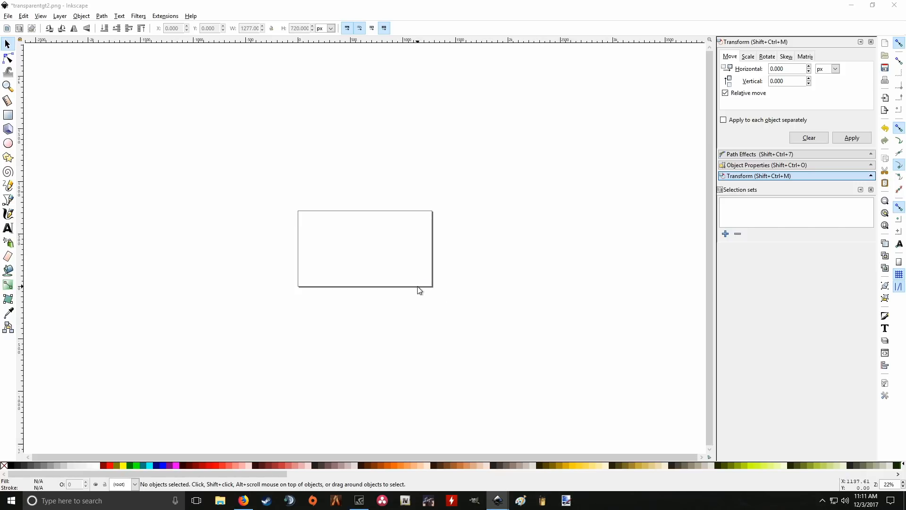
# Switch to paint.net's untitled blank 800×600 white image.
pyautogui.click(565, 500)
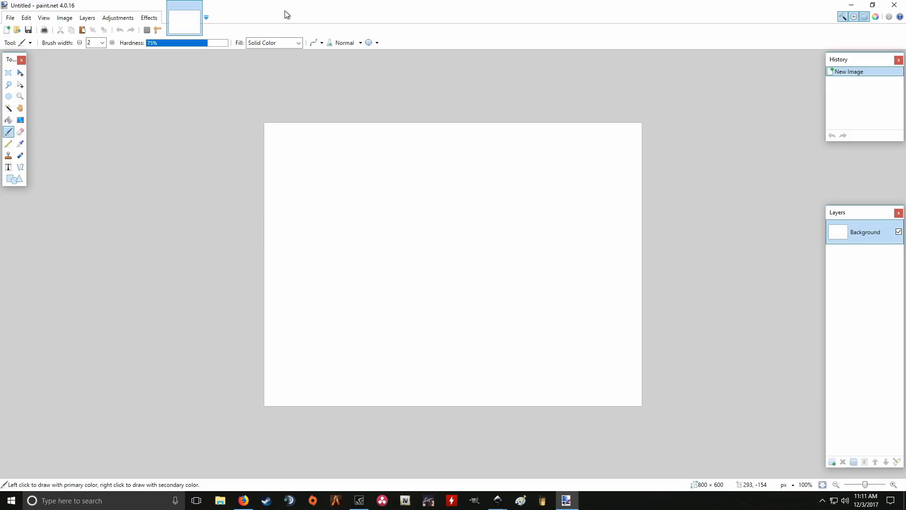
pyautogui.moveTo(138, 11)
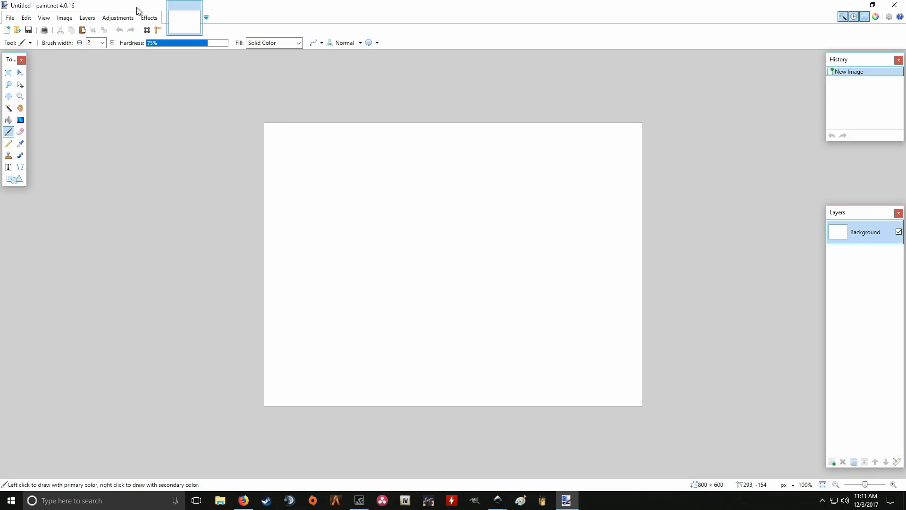
pyautogui.moveTo(106, 8)
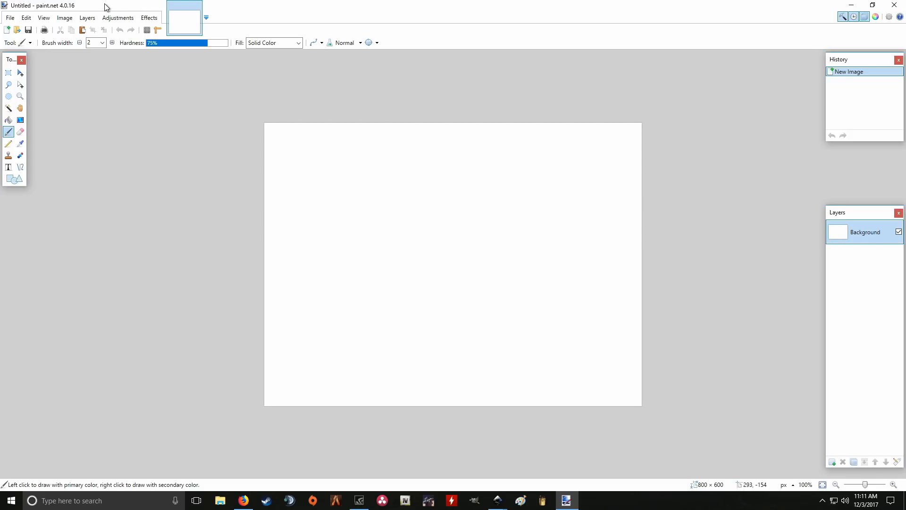
pyautogui.moveTo(260, 4)
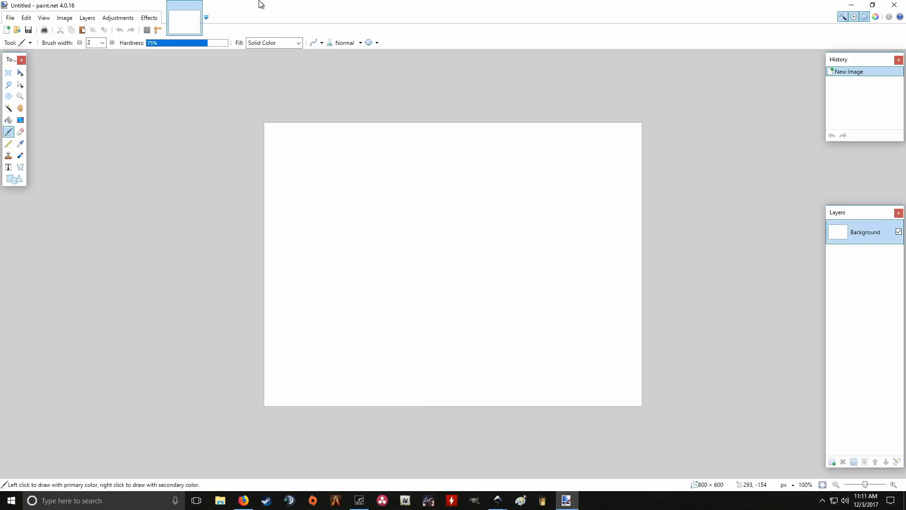
pyautogui.moveTo(275, 20)
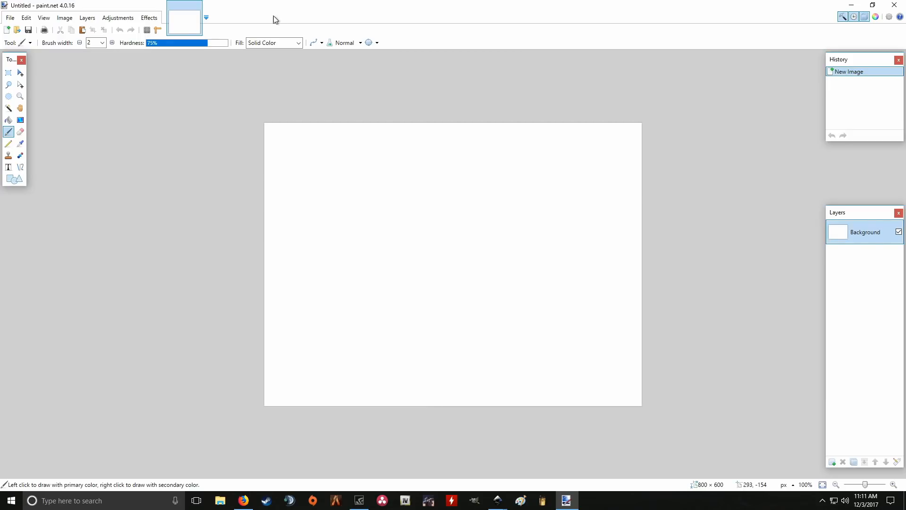
pyautogui.moveTo(300, 18)
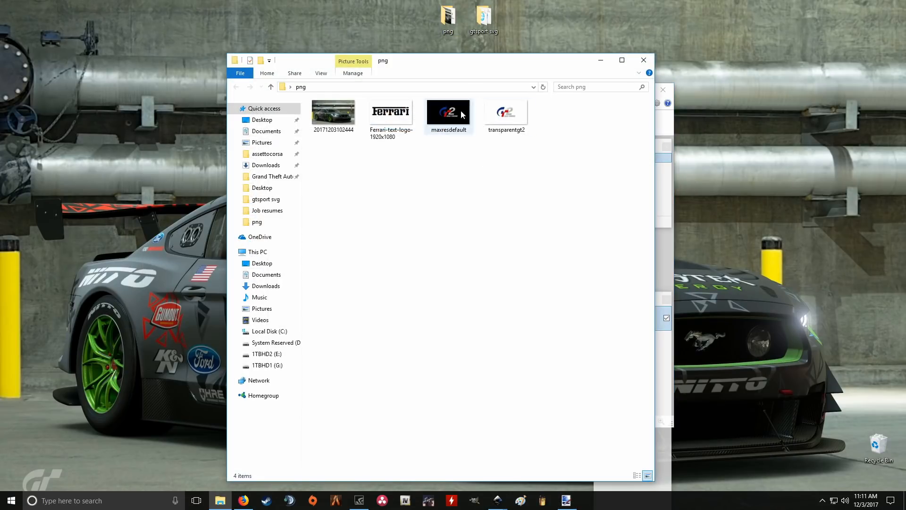
# Preview the Ferrari-text-logo-1920x1080 image in Photos, then close the preview.
pyautogui.doubleClick(391, 112)
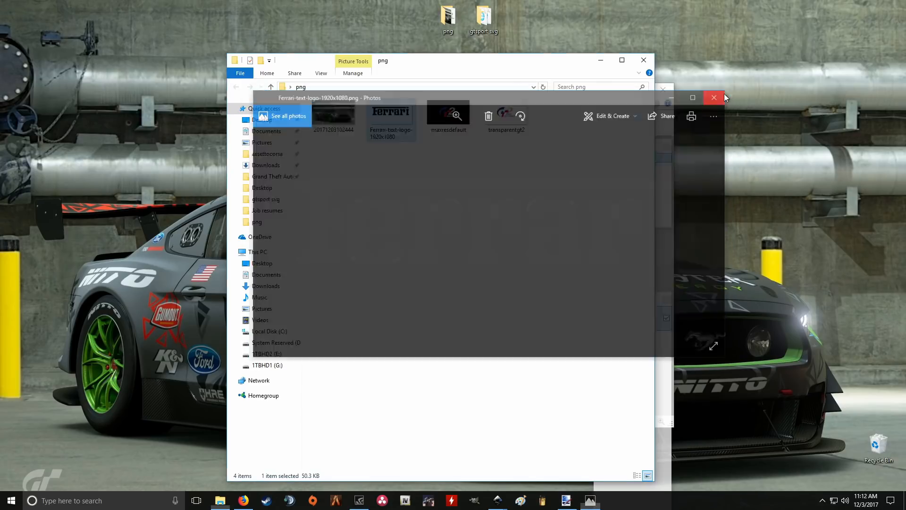
pyautogui.click(714, 97)
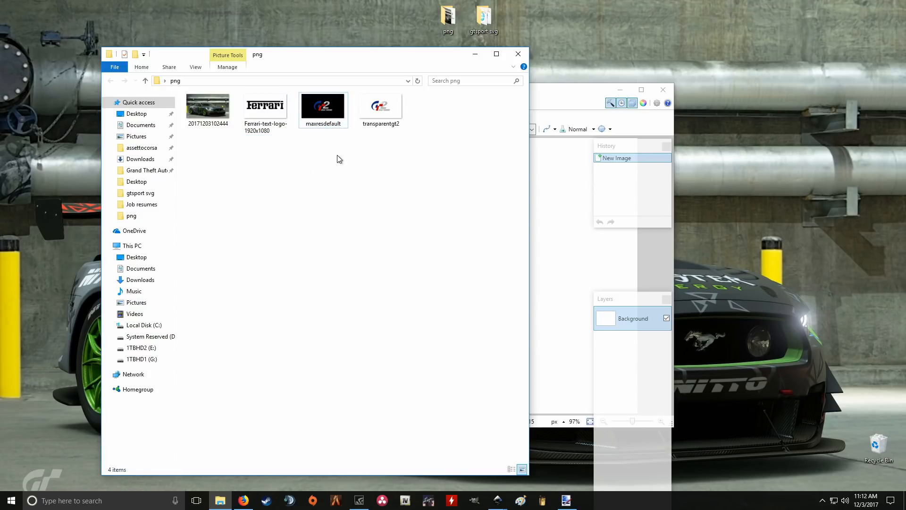
pyautogui.moveTo(321, 211)
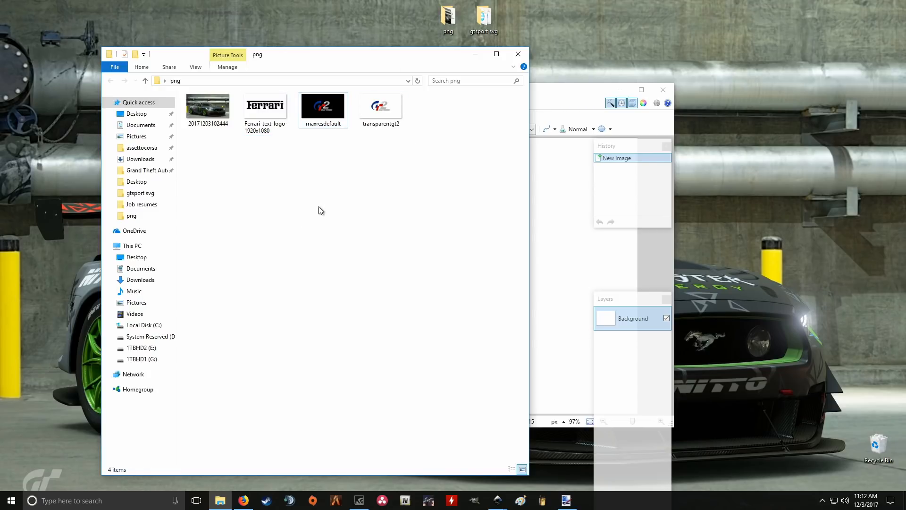
pyautogui.moveTo(320, 141)
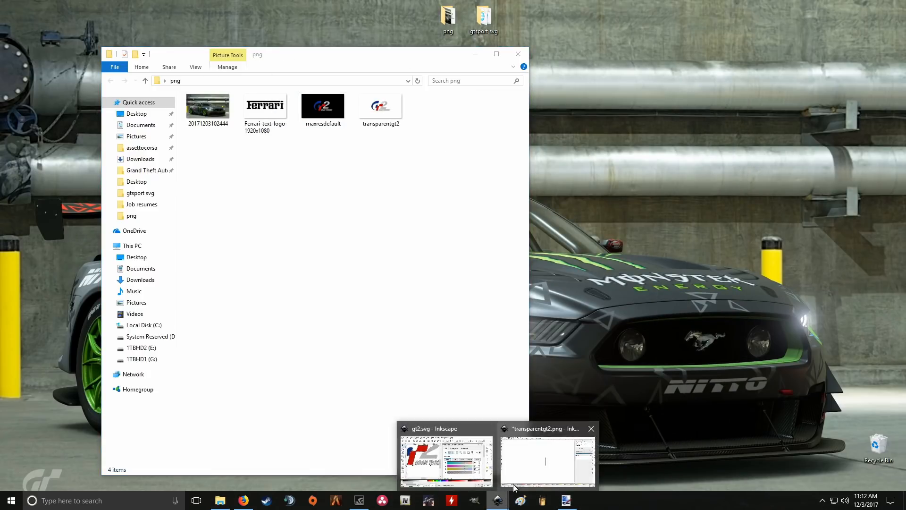
# Import the Ferrari text logo into transparentgt2.png as an embedded 1920×1080 image.
pyautogui.click(546, 460)
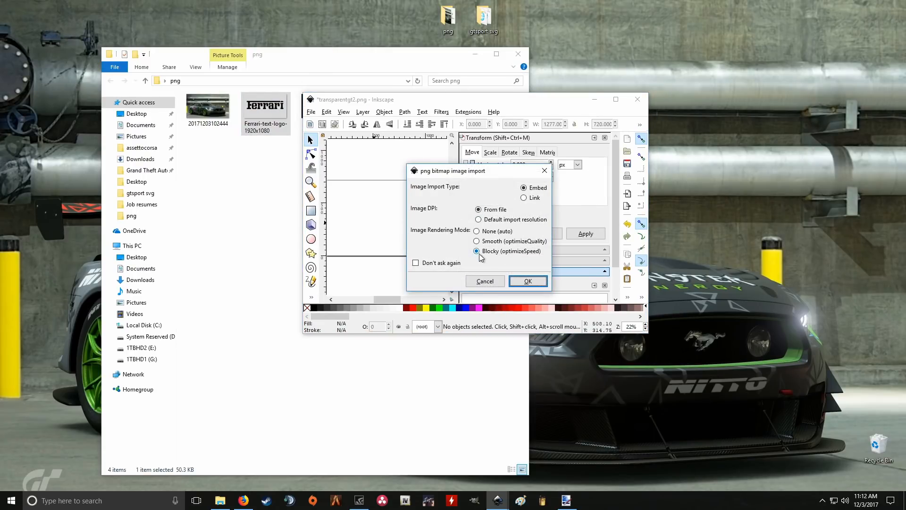
pyautogui.moveTo(514, 265)
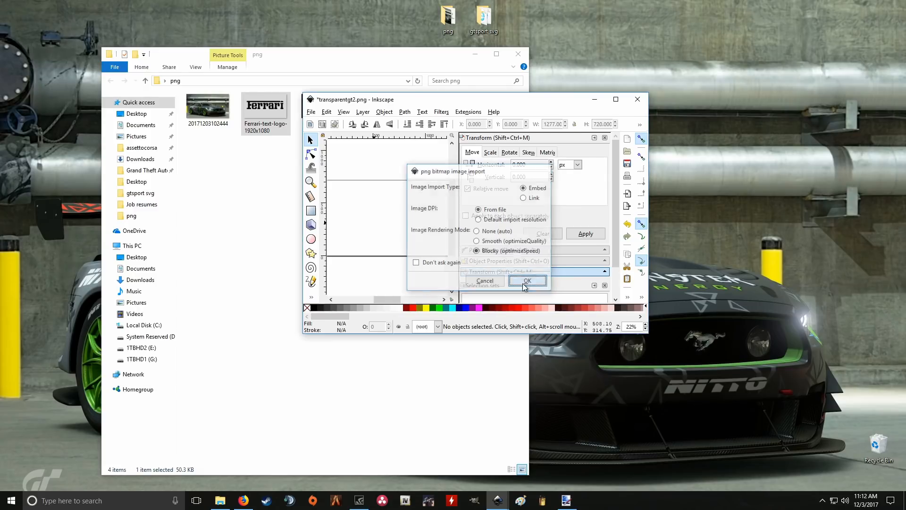
pyautogui.click(527, 281)
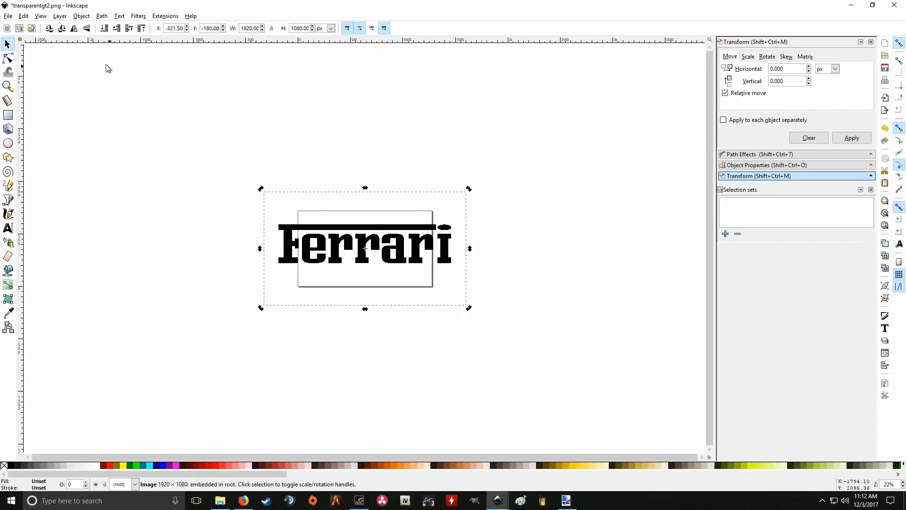
pyautogui.moveTo(348, 224)
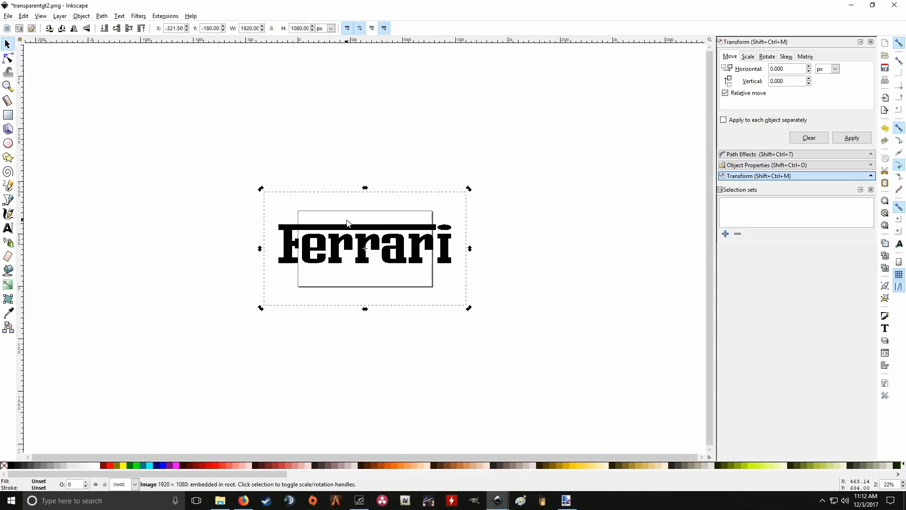
pyautogui.moveTo(360, 237)
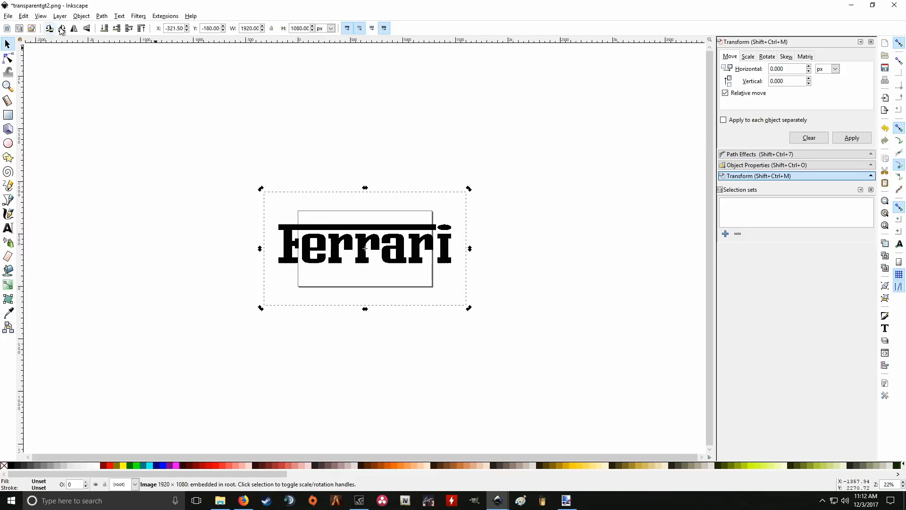
# Trace the Ferrari bitmap in Colors mode with 2 scans, speckles and corner smoothing off.
pyautogui.click(101, 16)
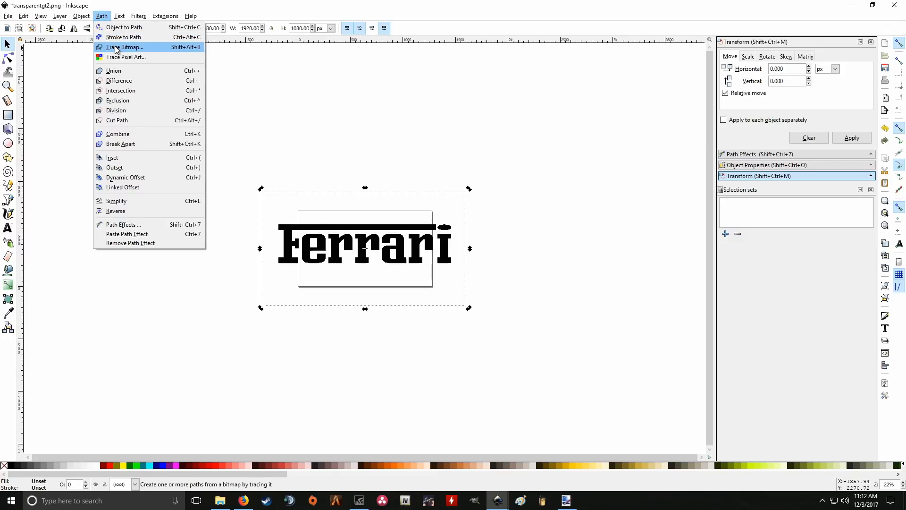
pyautogui.click(123, 47)
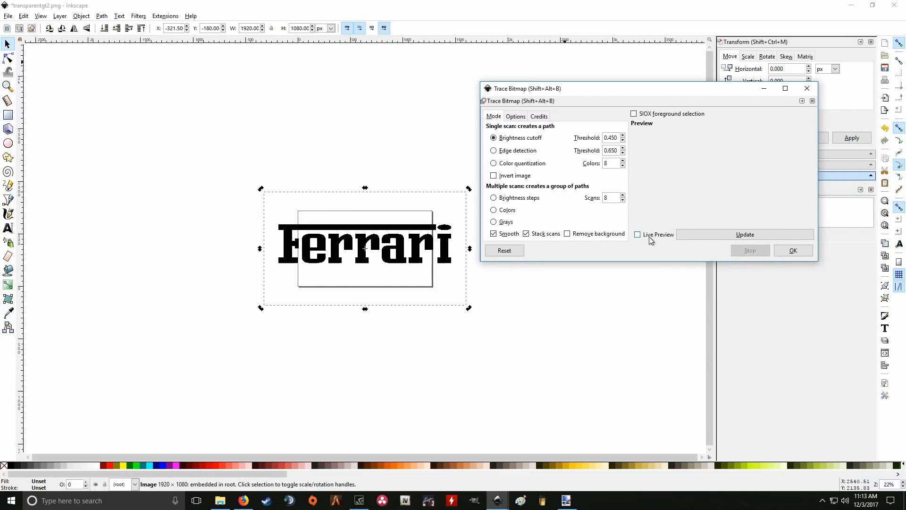
pyautogui.click(638, 234)
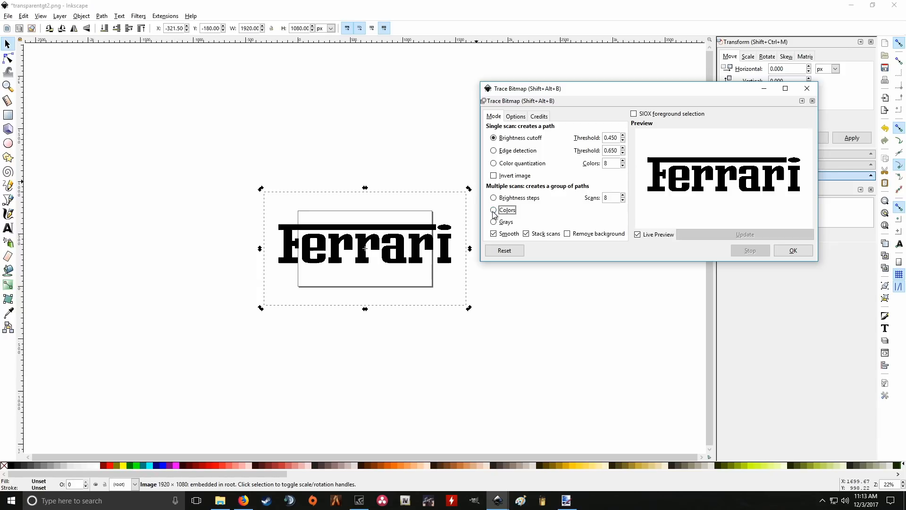
pyautogui.click(494, 210)
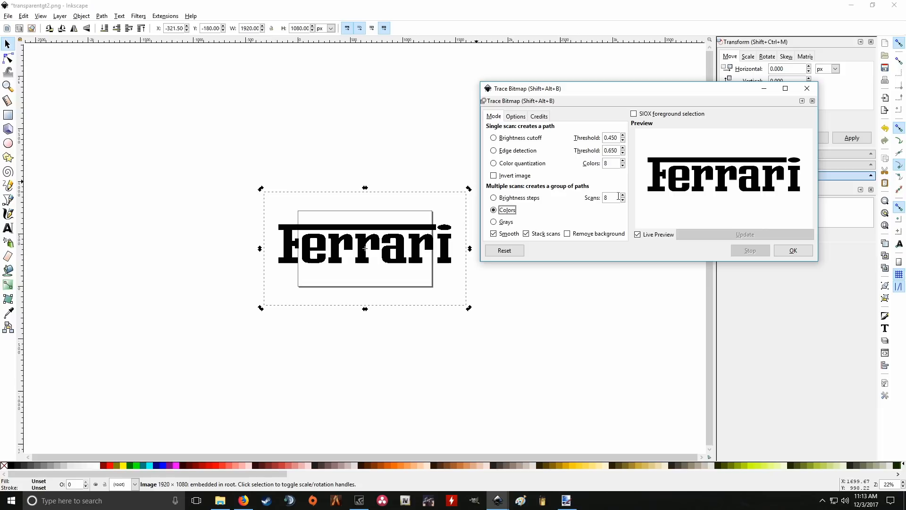
pyautogui.moveTo(612, 208)
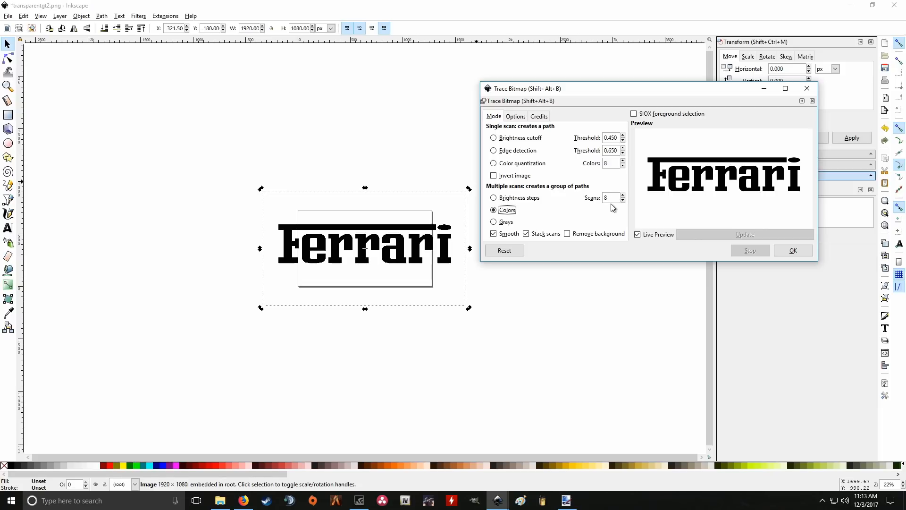
pyautogui.moveTo(624, 207)
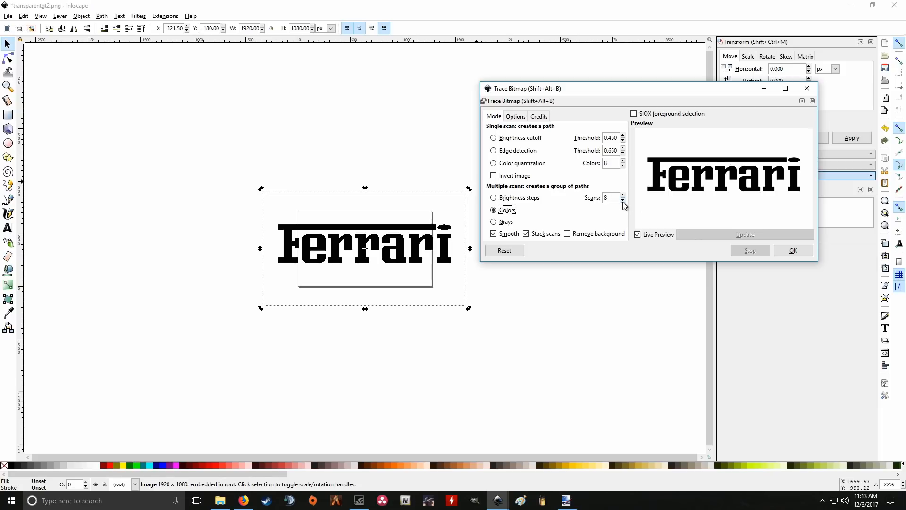
pyautogui.click(623, 201)
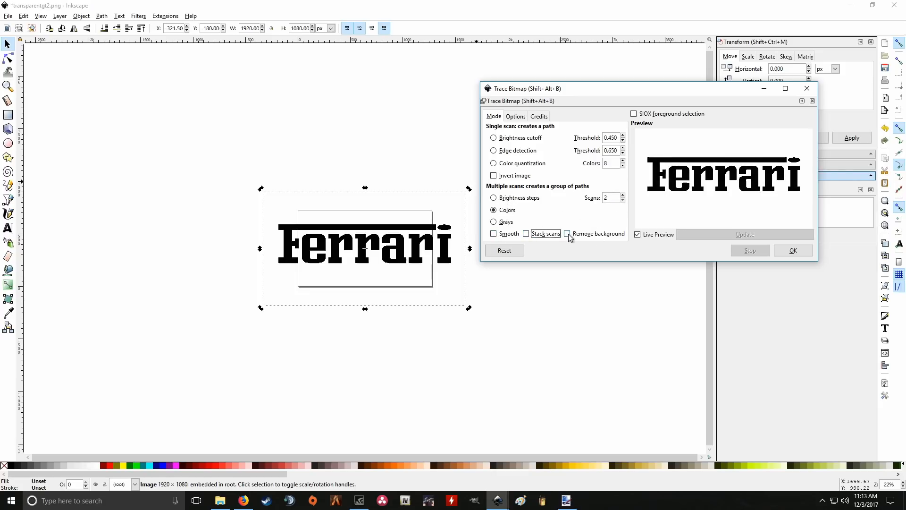
pyautogui.moveTo(569, 238)
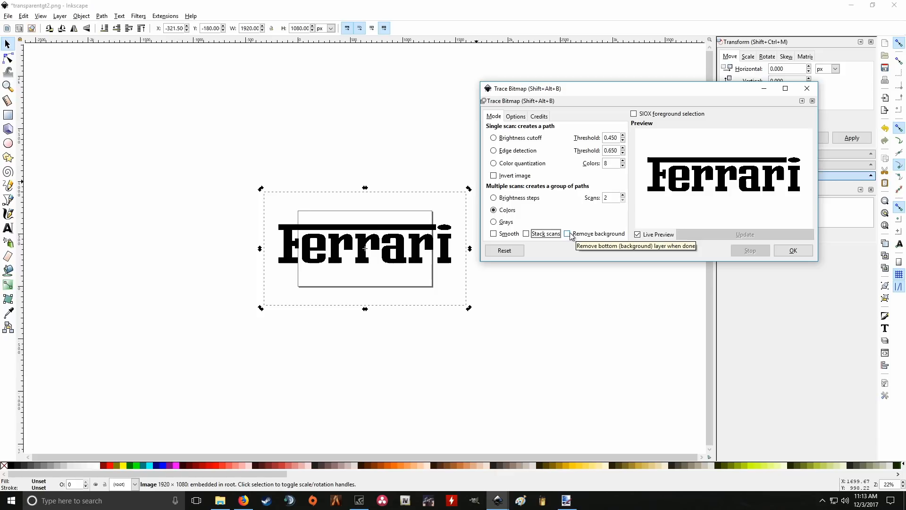
pyautogui.click(515, 116)
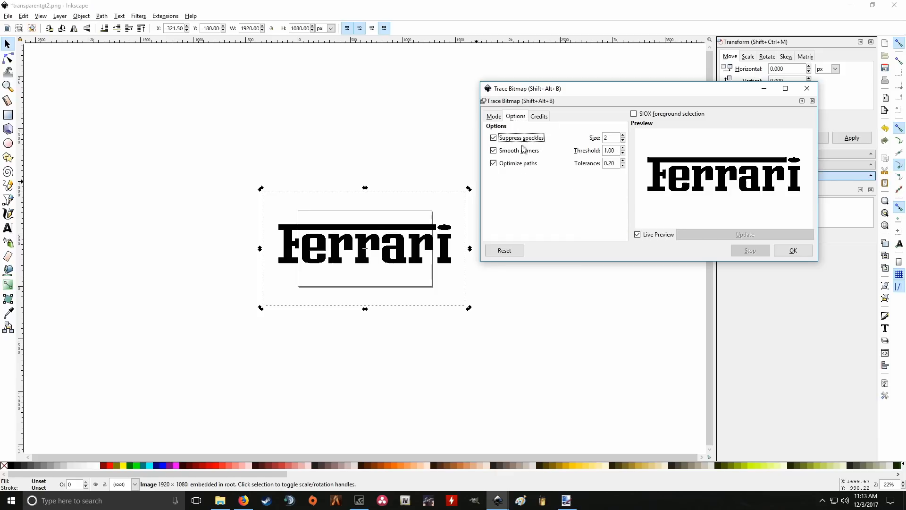
pyautogui.click(493, 137)
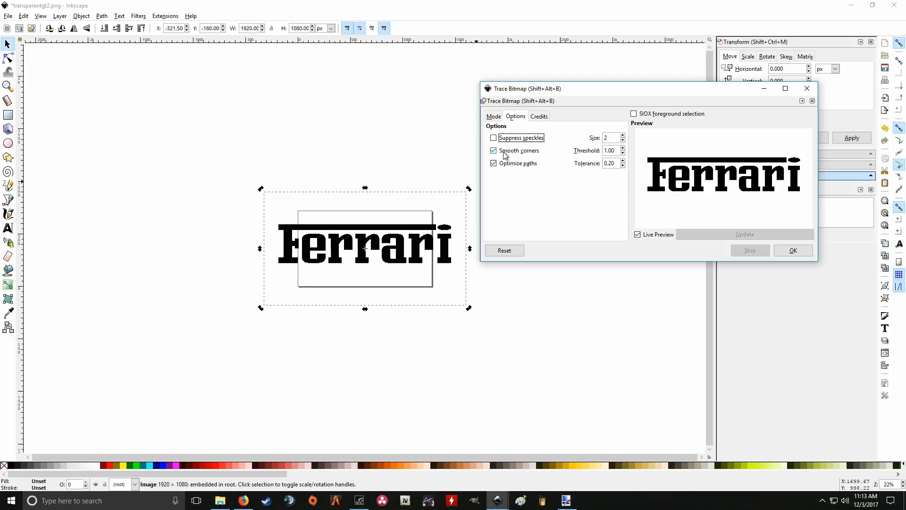
pyautogui.click(493, 150)
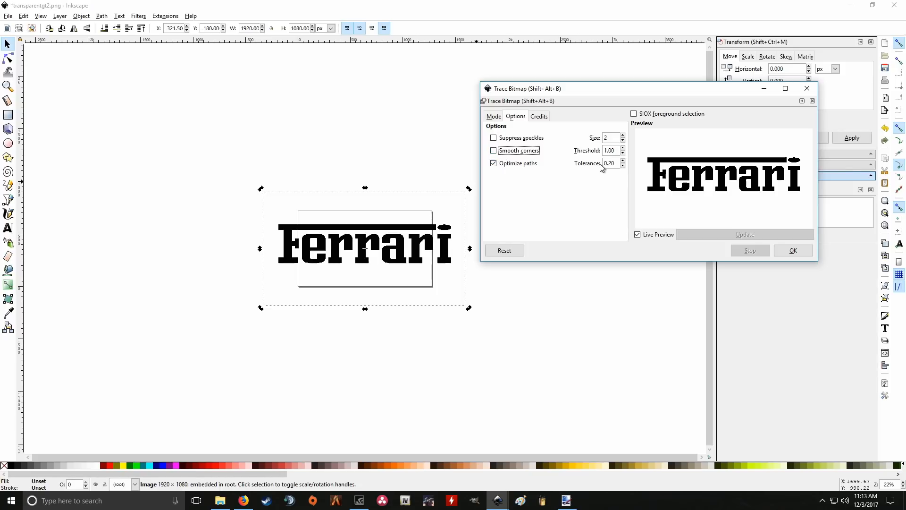
pyautogui.moveTo(512, 195)
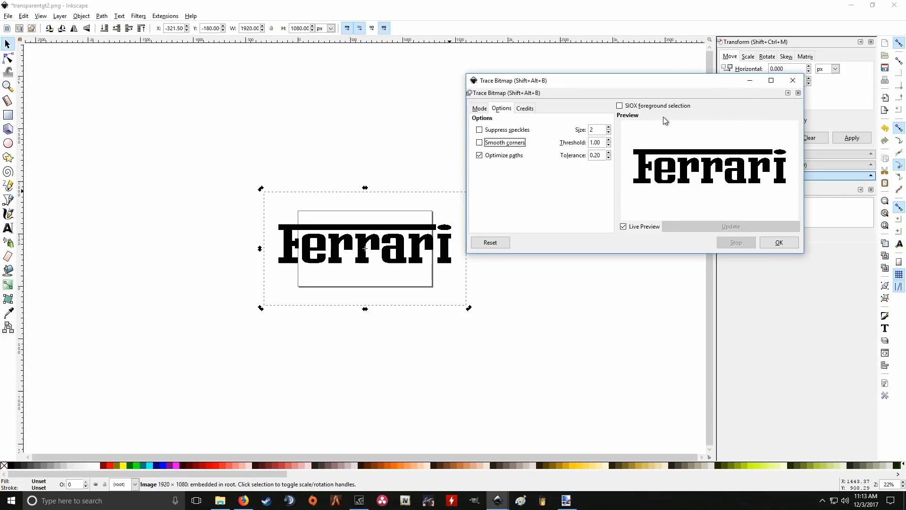
pyautogui.moveTo(797, 208)
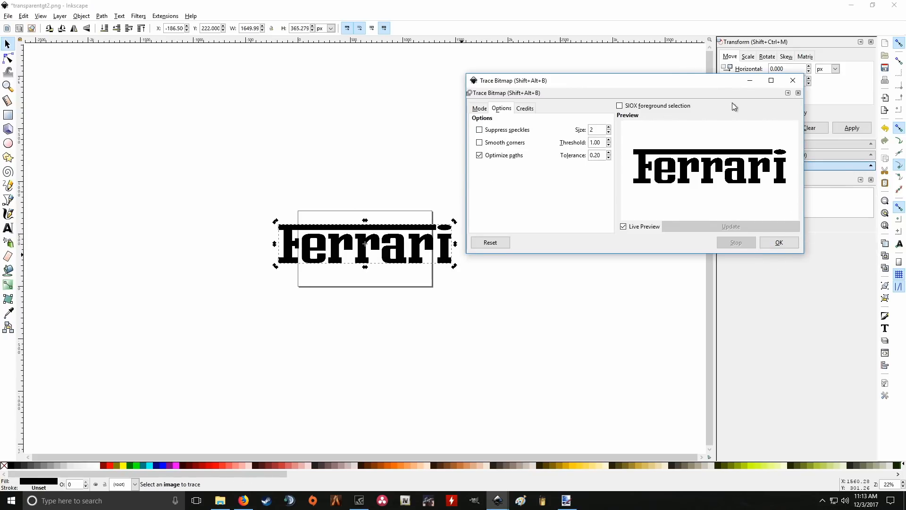
# Close Trace Bitmap and select the original Ferrari bitmap for removal.
pyautogui.click(778, 242)
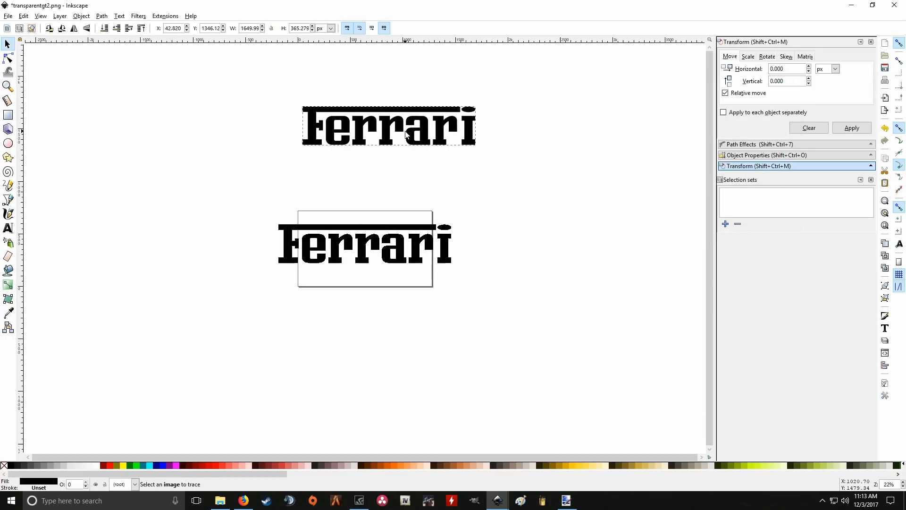
pyautogui.click(364, 248)
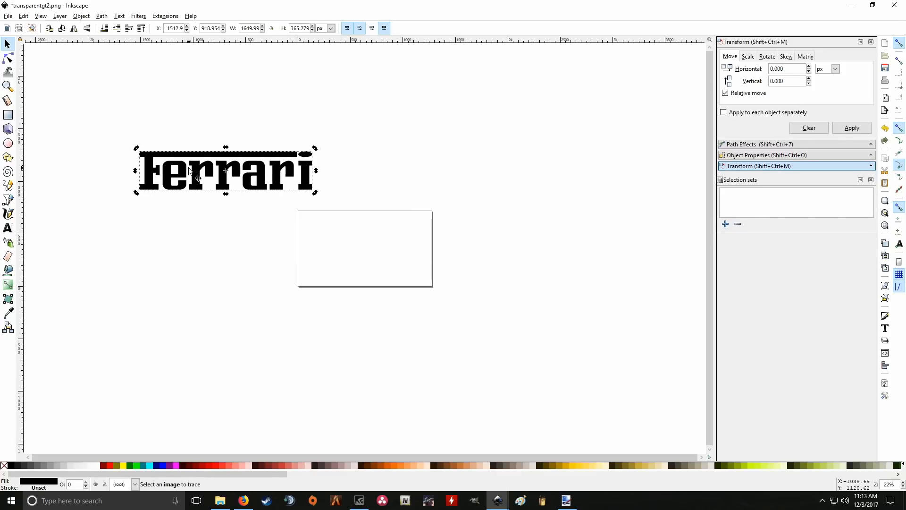
pyautogui.moveTo(251, 185)
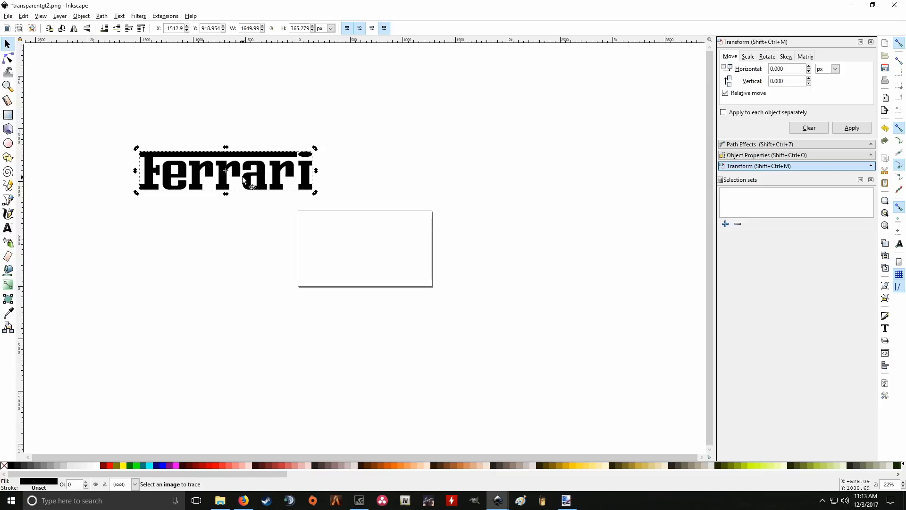
# Resize the page to the selection and select the 485-node traced Ferrari path.
pyautogui.click(24, 15)
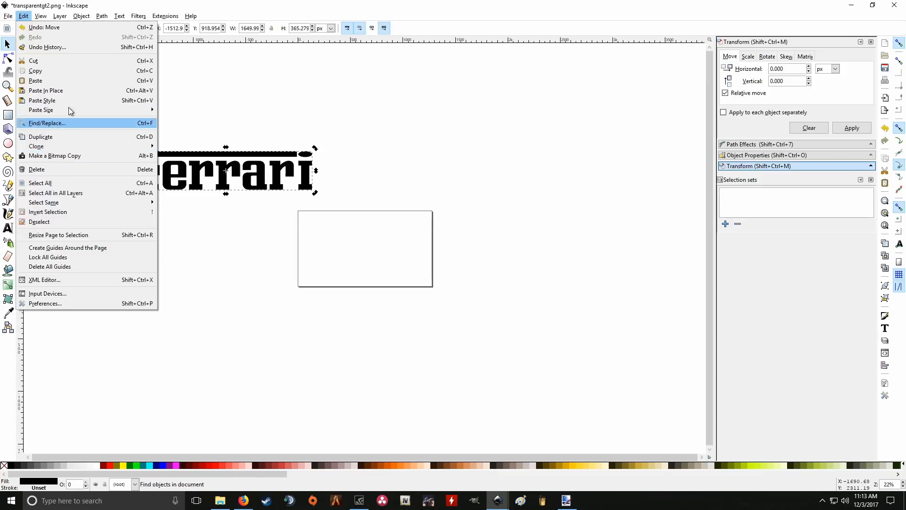
pyautogui.moveTo(74, 234)
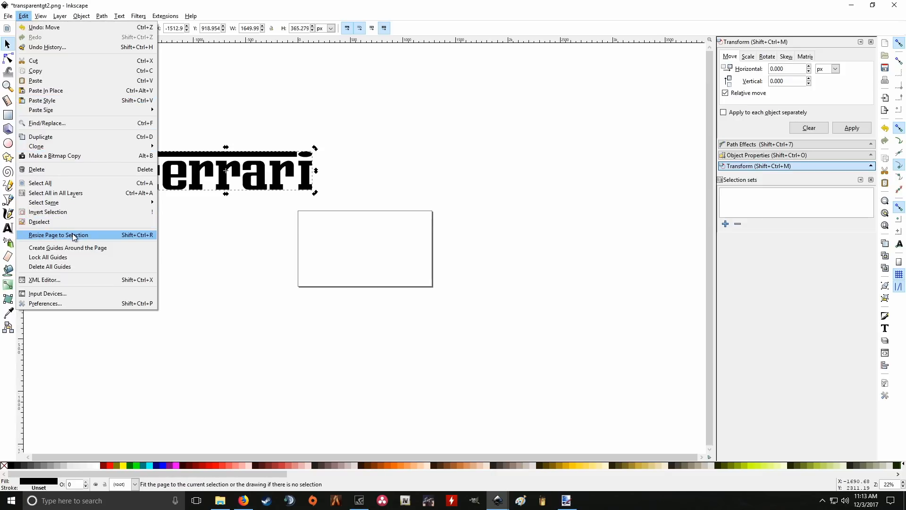
pyautogui.click(57, 234)
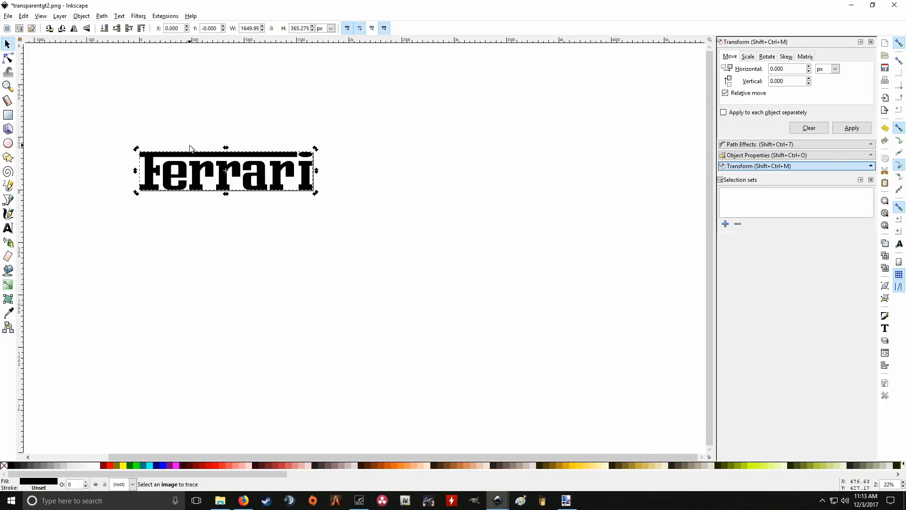
pyautogui.moveTo(200, 162)
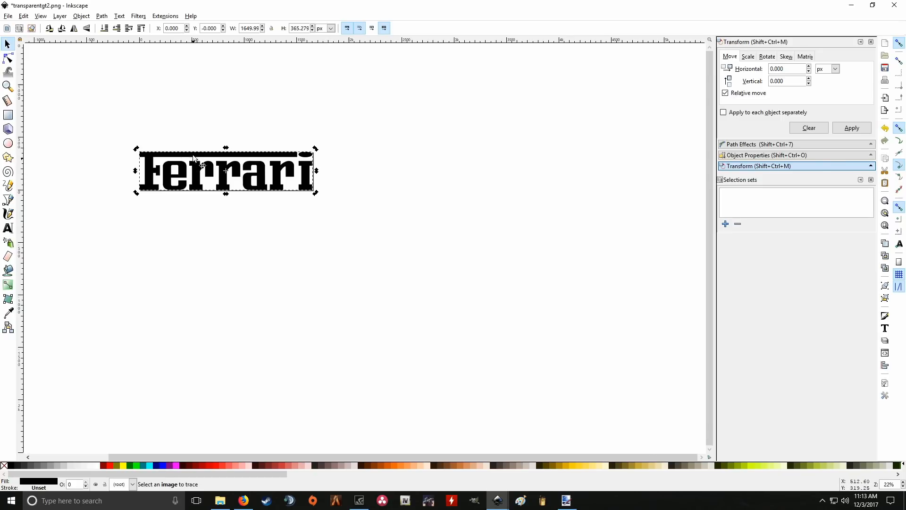
pyautogui.click(224, 171)
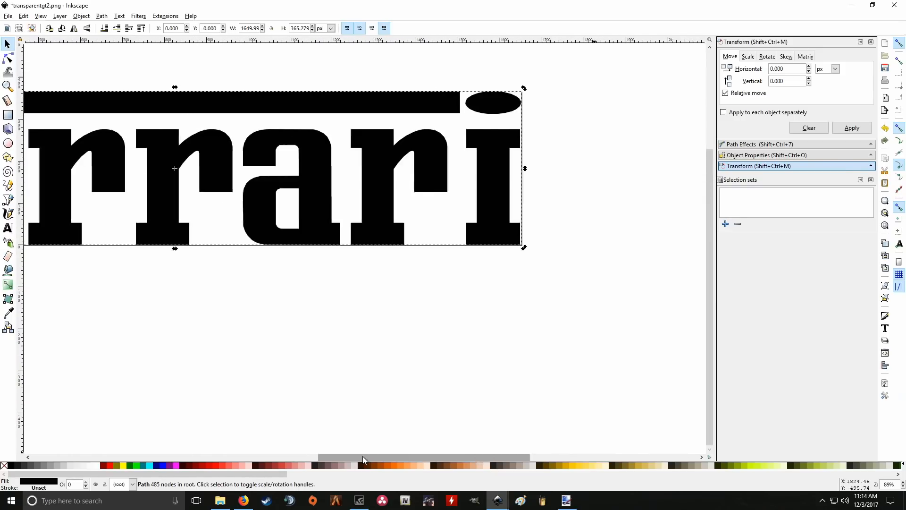
pyautogui.click(8, 57)
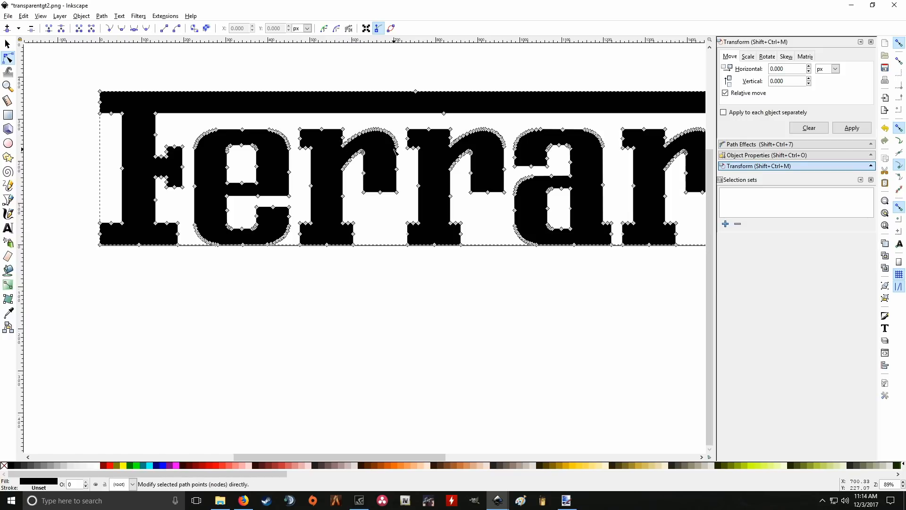
pyautogui.moveTo(278, 140)
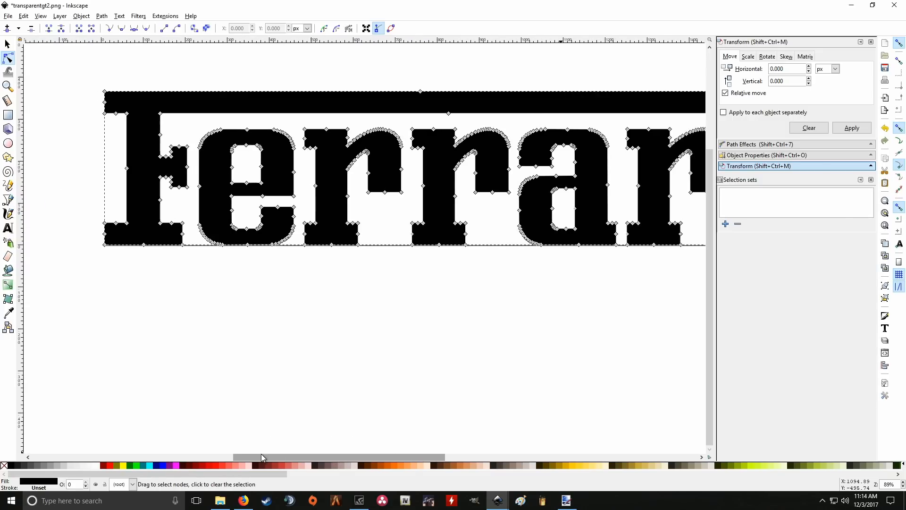
pyautogui.click(8, 44)
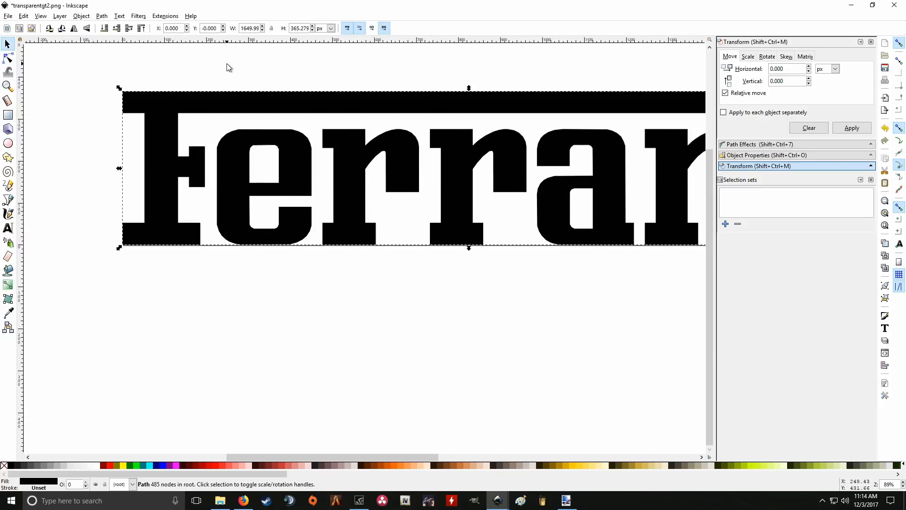
pyautogui.moveTo(11, 24)
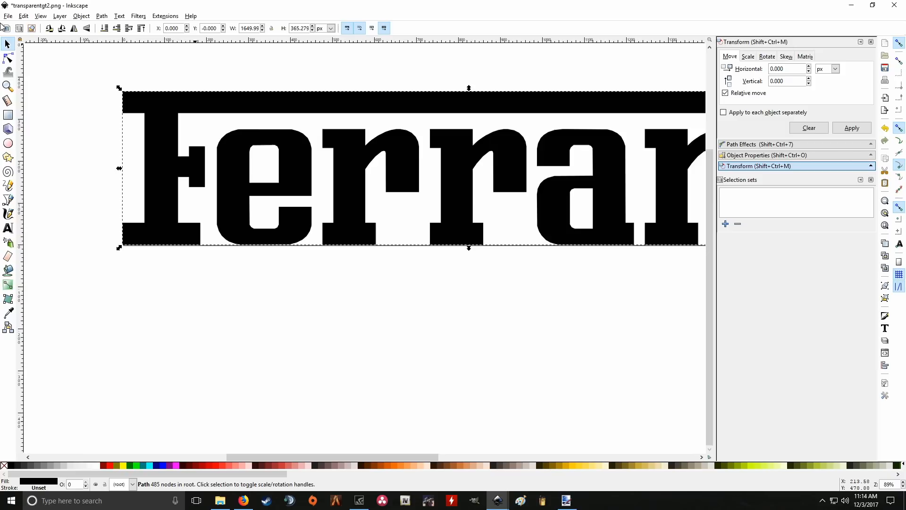
pyautogui.moveTo(8, 75)
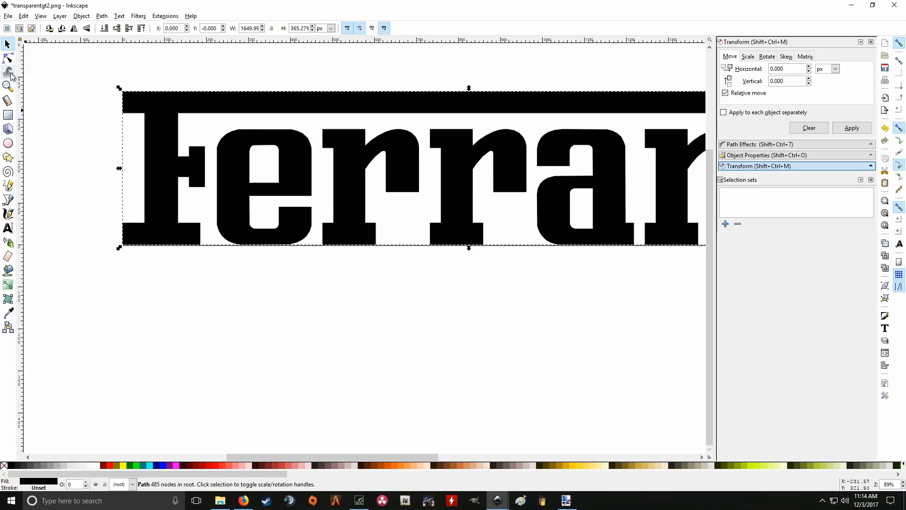
# Start Save As and name the file 'ferrari' in the gtsport svg folder.
pyautogui.click(8, 16)
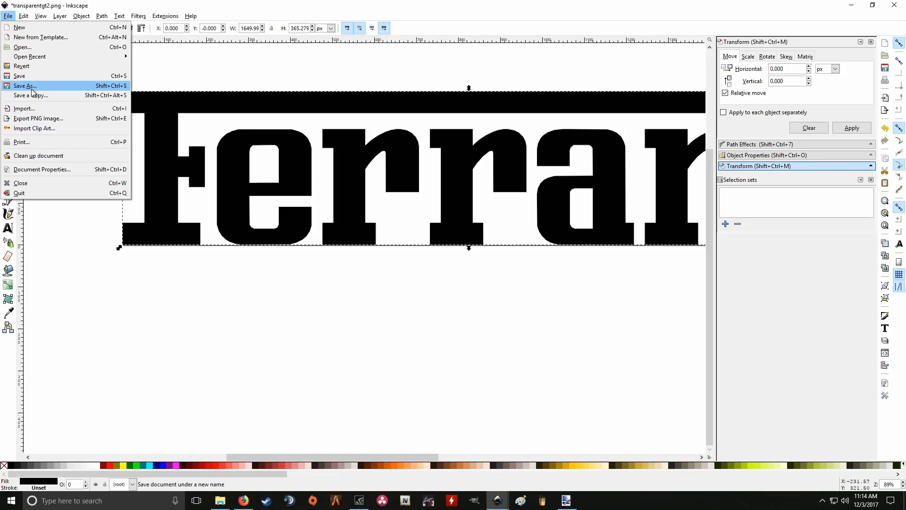
pyautogui.click(25, 86)
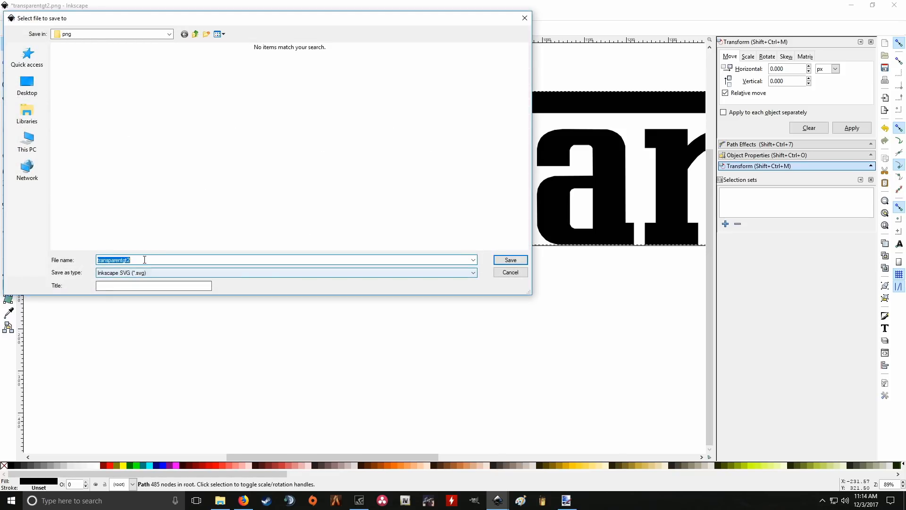
pyautogui.write('ferr')
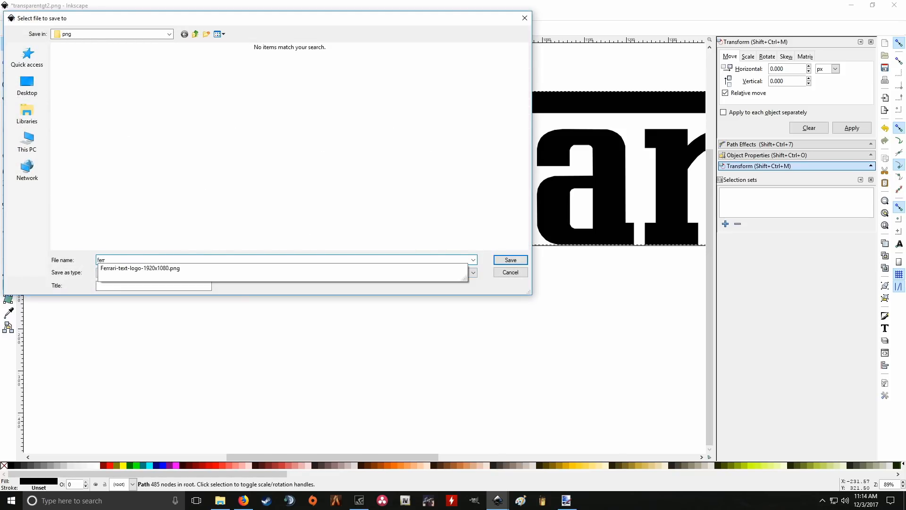
pyautogui.write('ari')
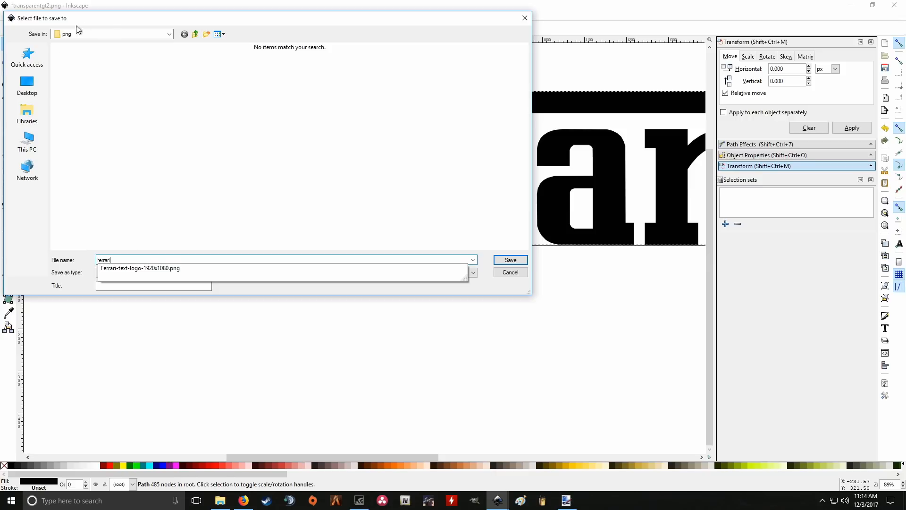
pyautogui.click(169, 33)
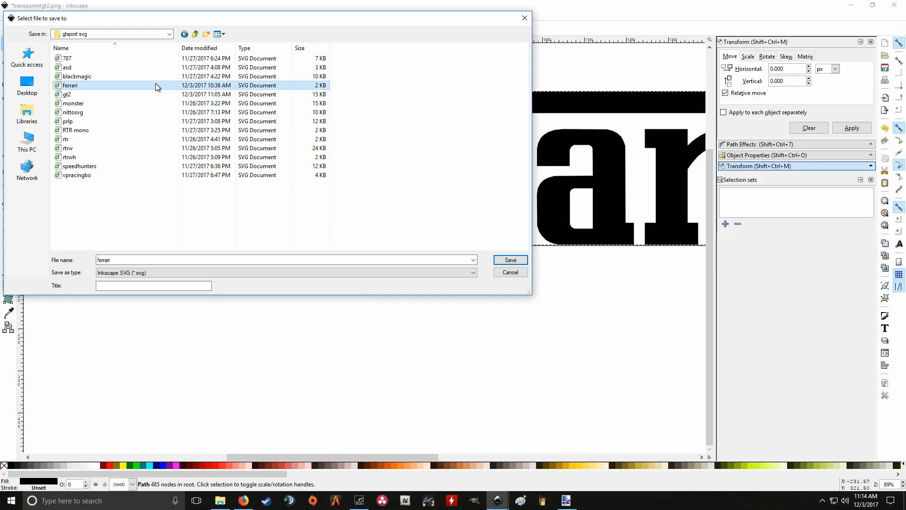
# Save as Optimized SVG (*.svg) and accept the default optimization options.
pyautogui.click(471, 272)
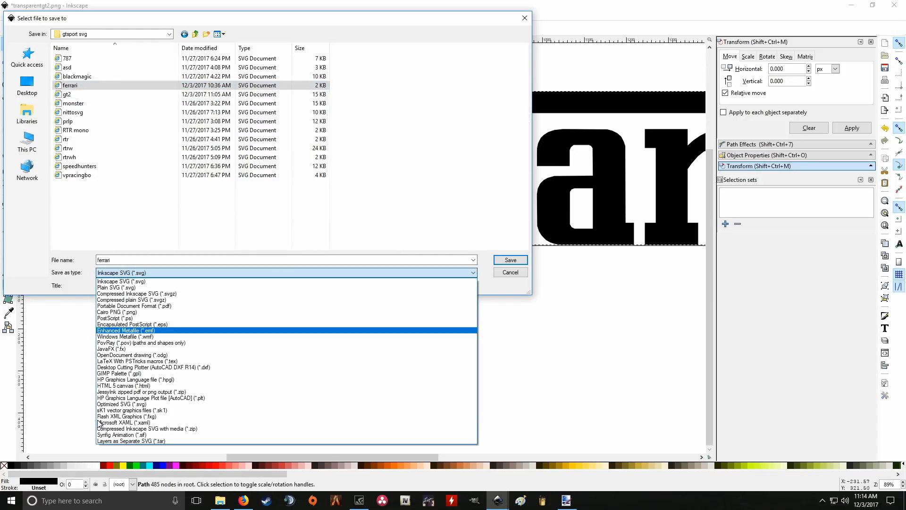
pyautogui.click(132, 404)
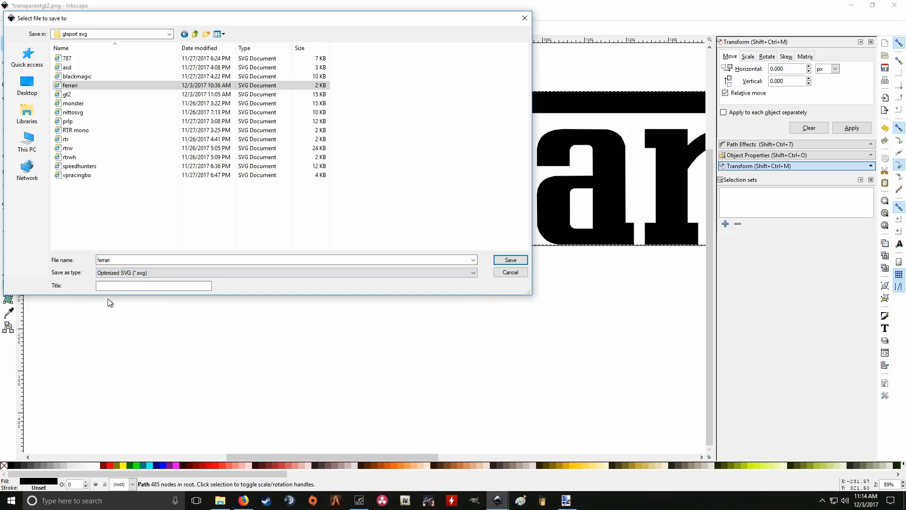
pyautogui.click(510, 260)
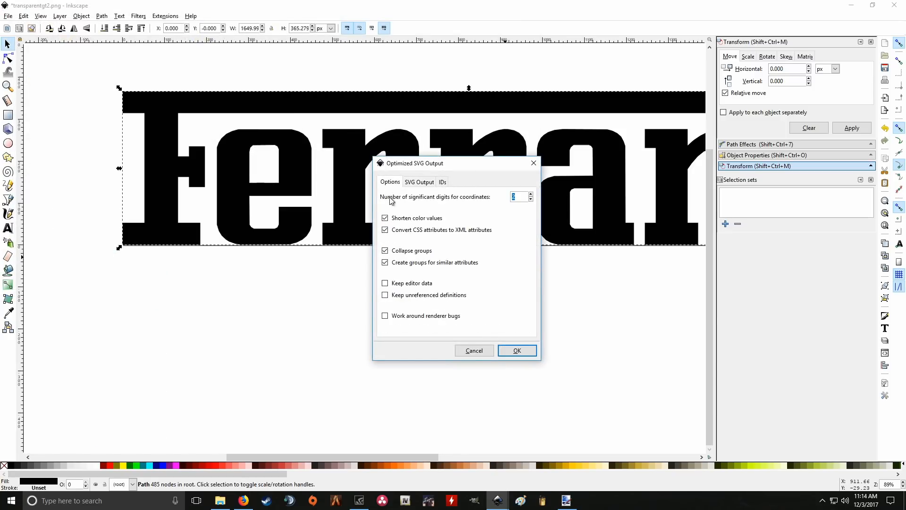
pyautogui.click(419, 181)
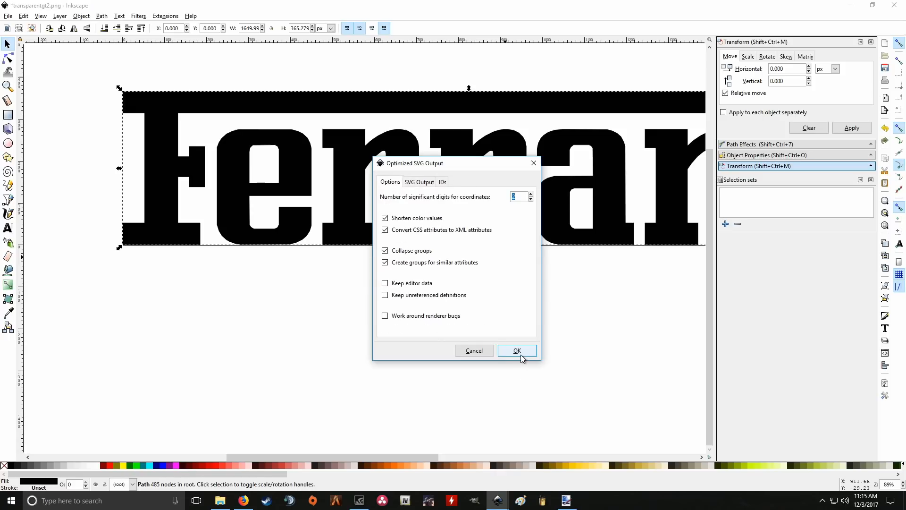
pyautogui.click(516, 350)
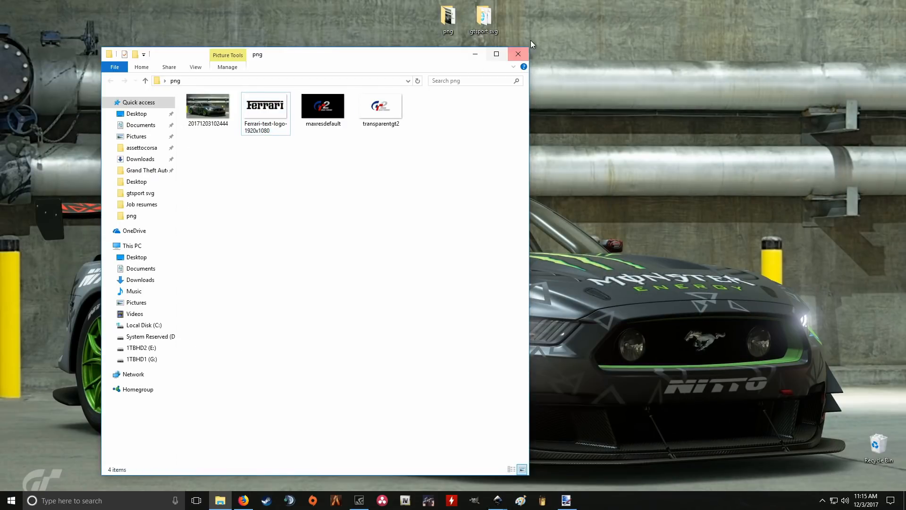
# Open the gtsport svg folder to see the new 2 KB ferrari file.
pyautogui.click(139, 193)
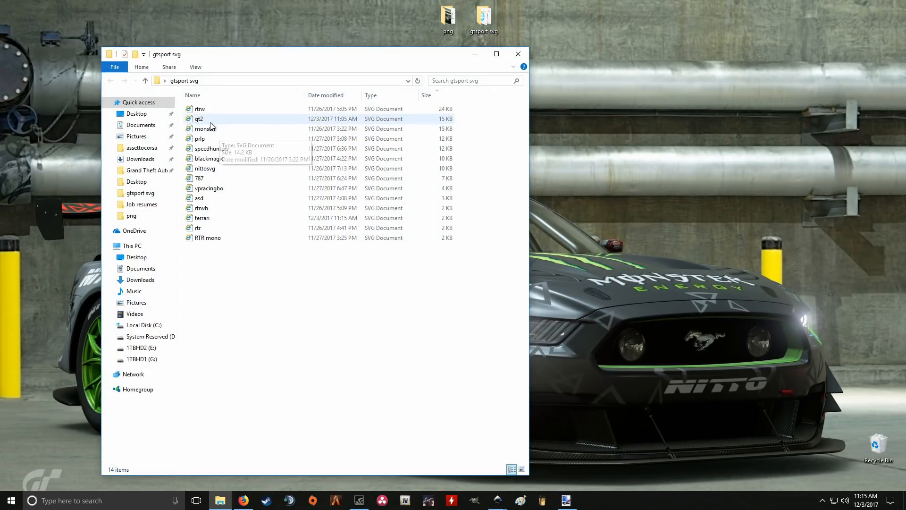
pyautogui.moveTo(267, 218)
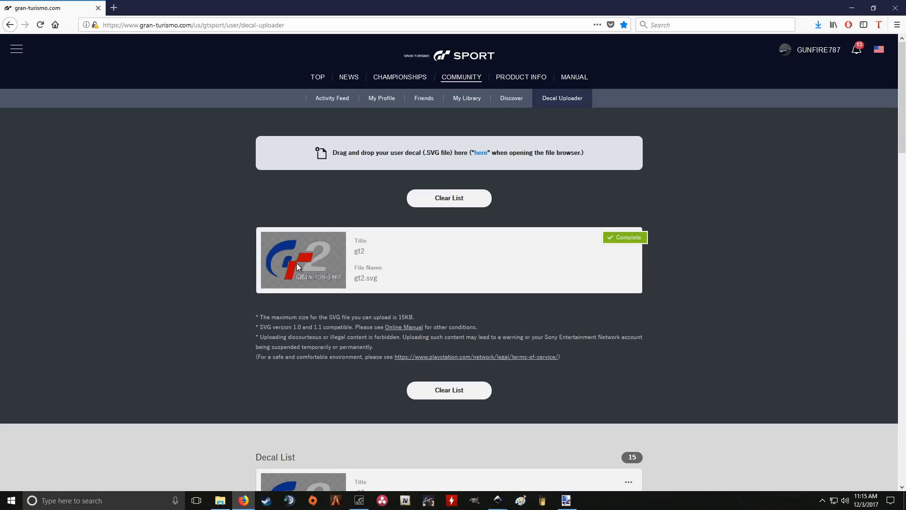
pyautogui.moveTo(288, 245)
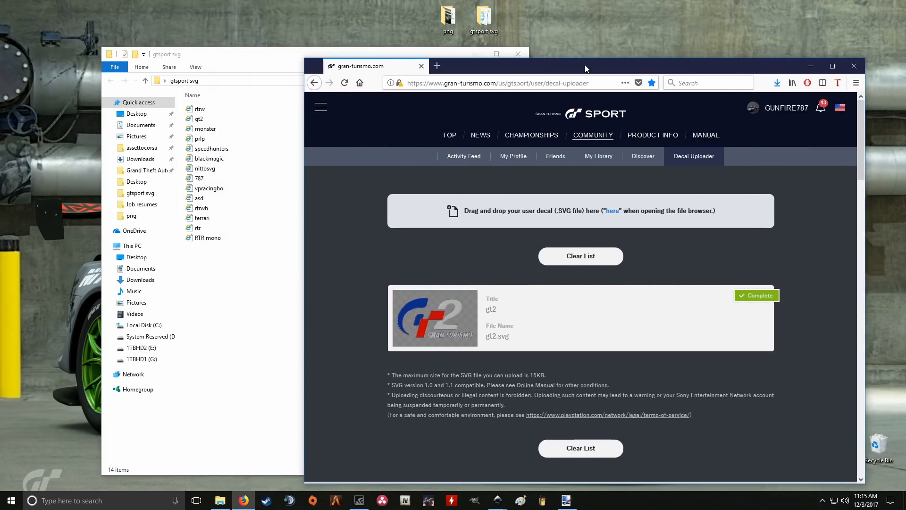
# Upload ferrari.svg to the GT Sport Decal Uploader until its status shows Complete.
pyautogui.click(202, 67)
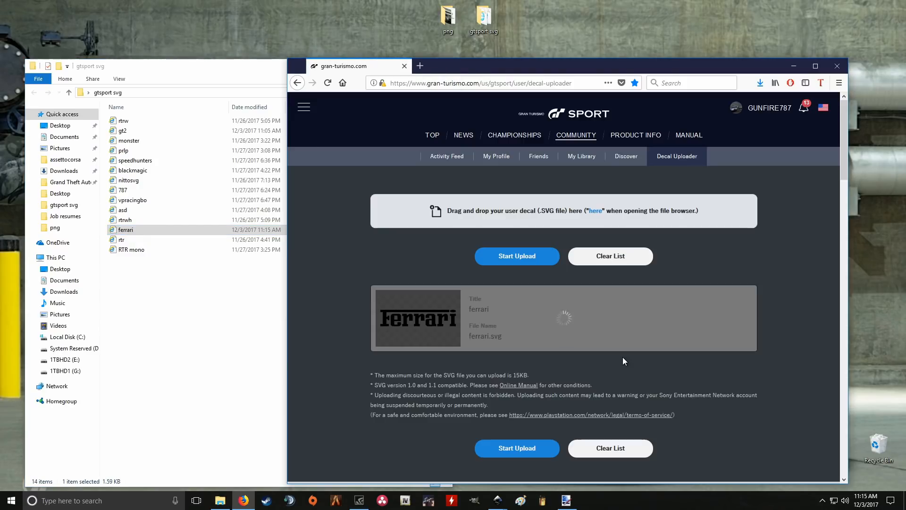
pyautogui.click(515, 256)
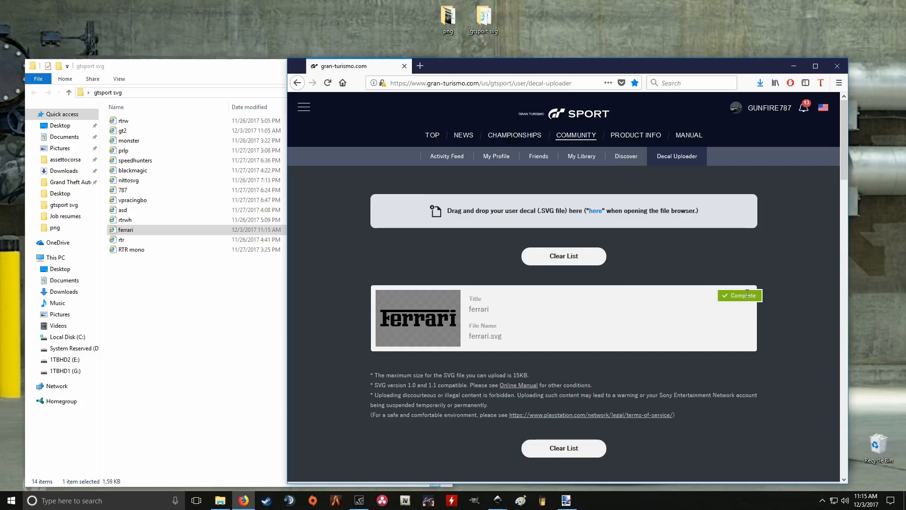
pyautogui.moveTo(771, 262)
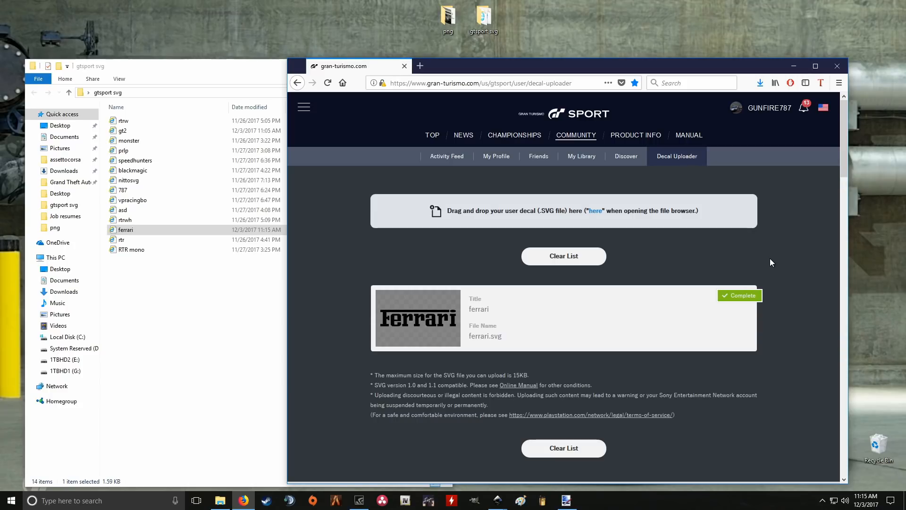
pyautogui.moveTo(294, 347)
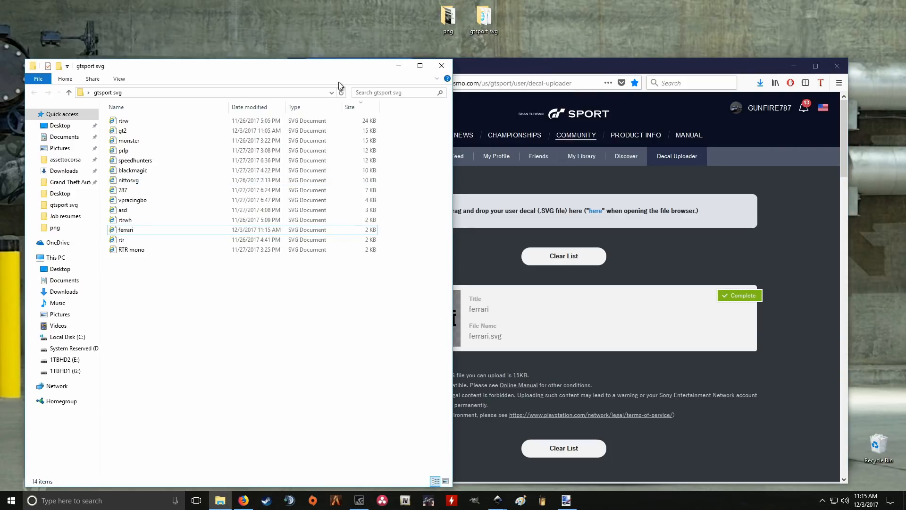
pyautogui.moveTo(674, 60)
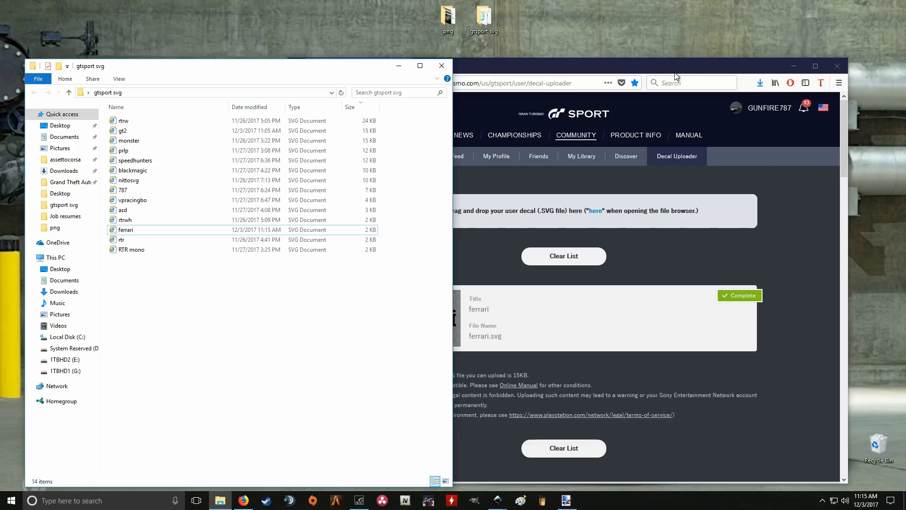
pyautogui.moveTo(570, 54)
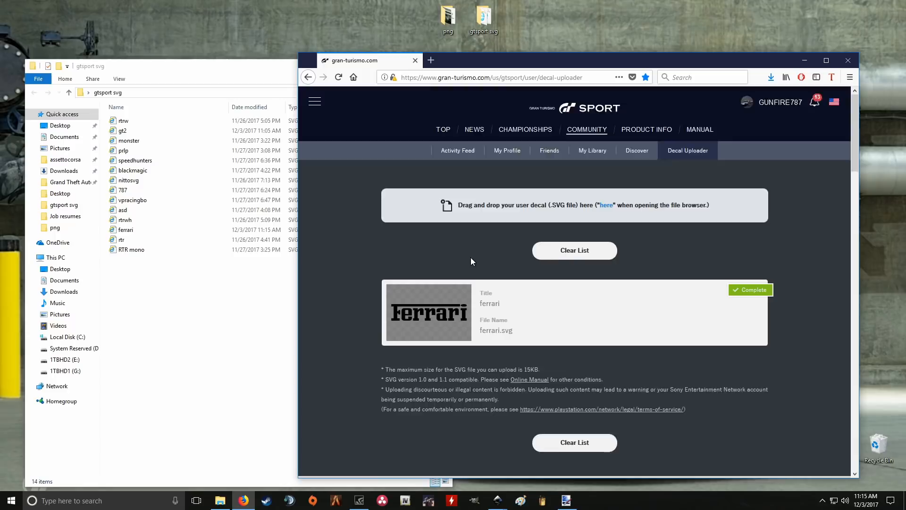
# Scroll to the Decal List to check that ferrari tops the 16 decals above gt2.
pyautogui.scroll(-3)
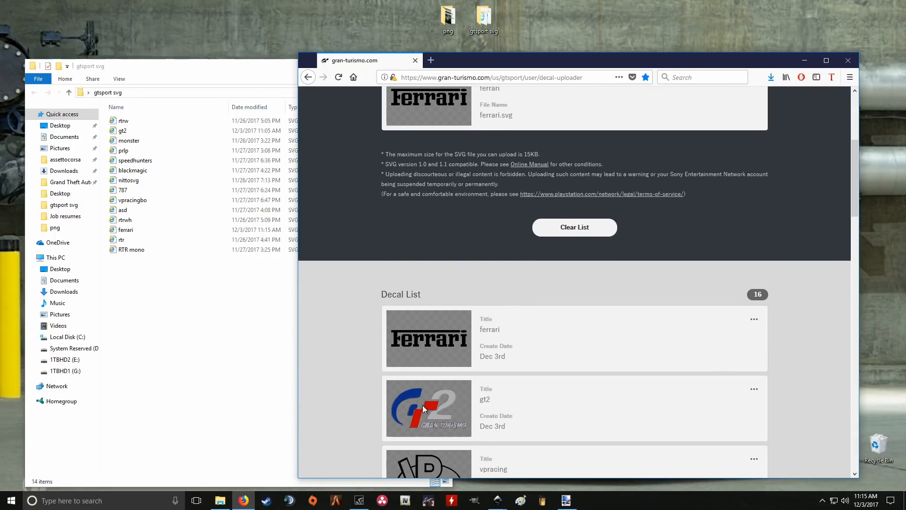
pyautogui.moveTo(422, 427)
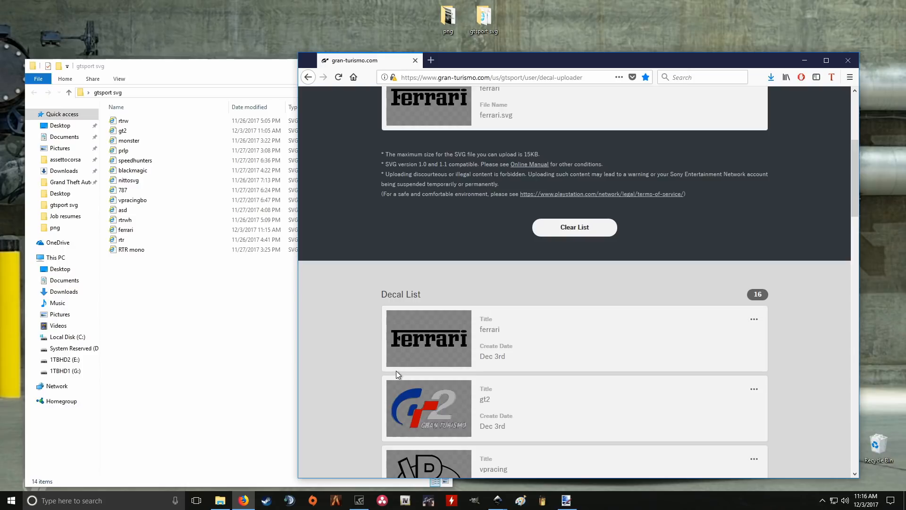
pyautogui.moveTo(441, 412)
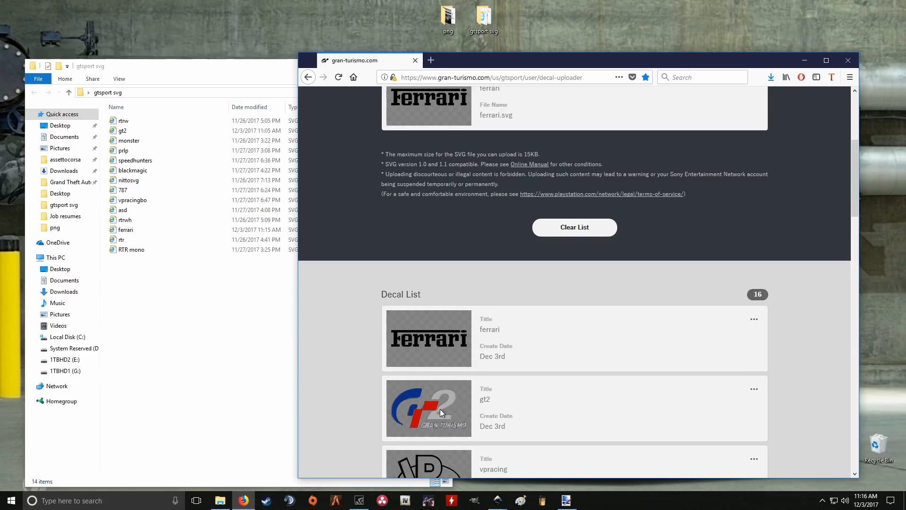
pyautogui.moveTo(796, 65)
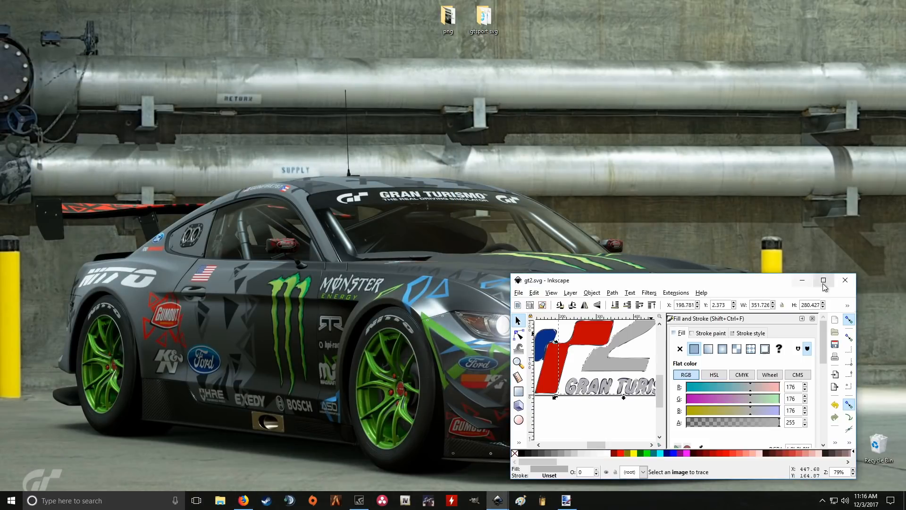
# Maximize Inkscape, inspect the grey 2 and GRAN TURISMO path's nodes, then switch to paint.net.
pyautogui.click(823, 280)
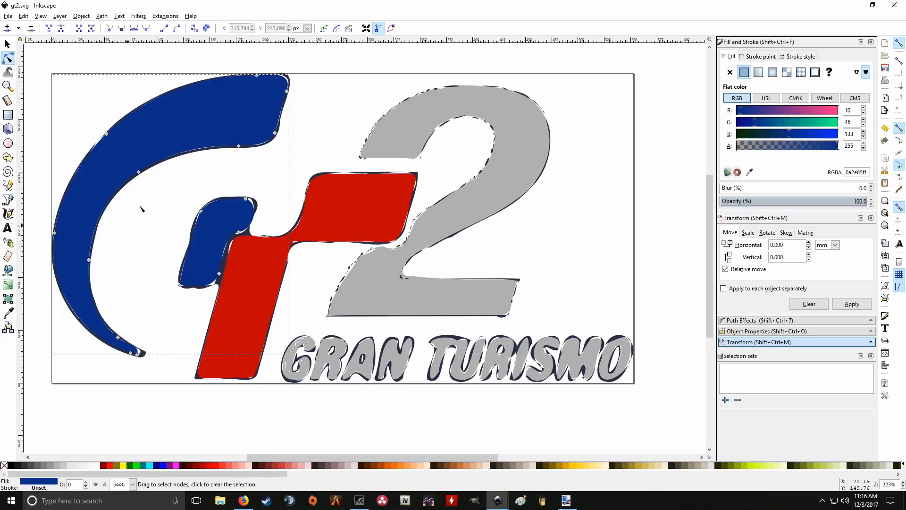
pyautogui.click(243, 275)
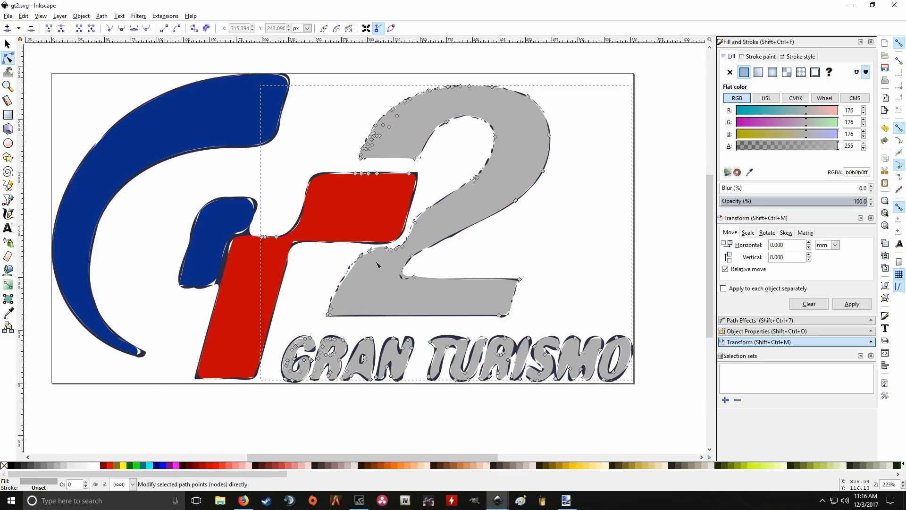
pyautogui.scroll(3)
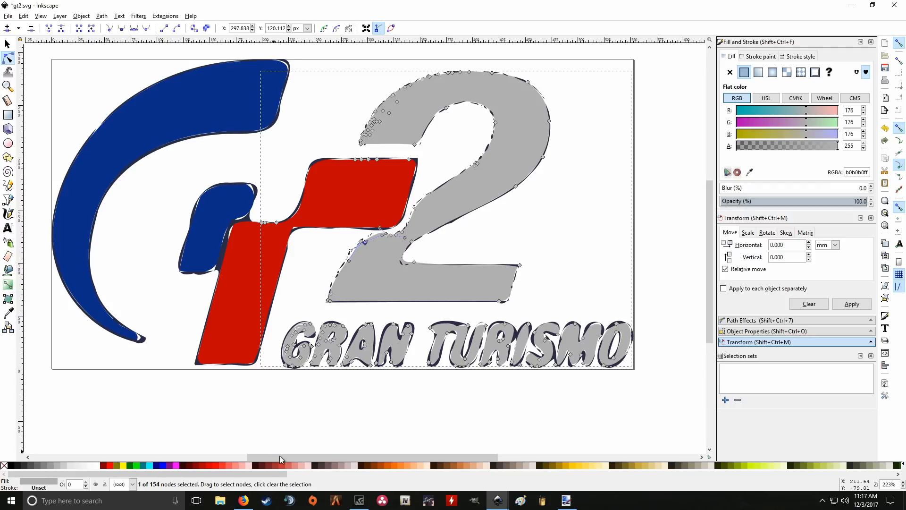
pyautogui.moveTo(467, 433)
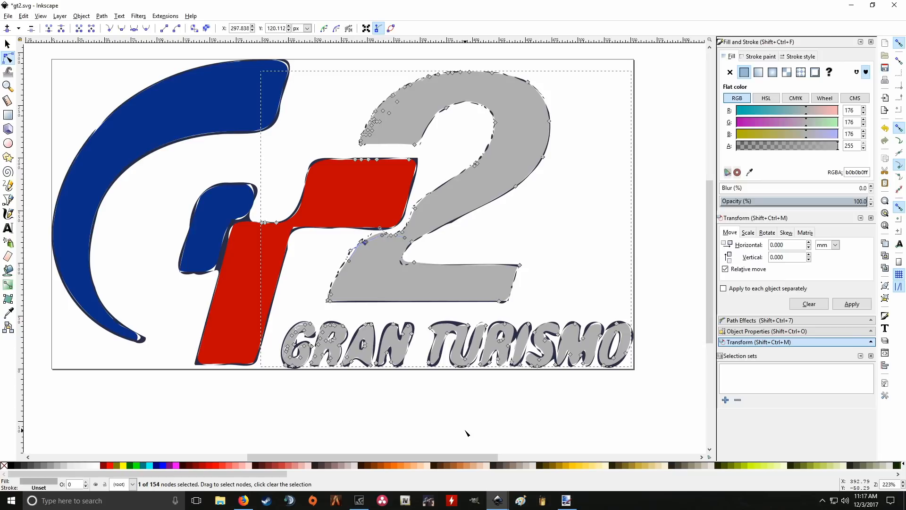
pyautogui.moveTo(526, 474)
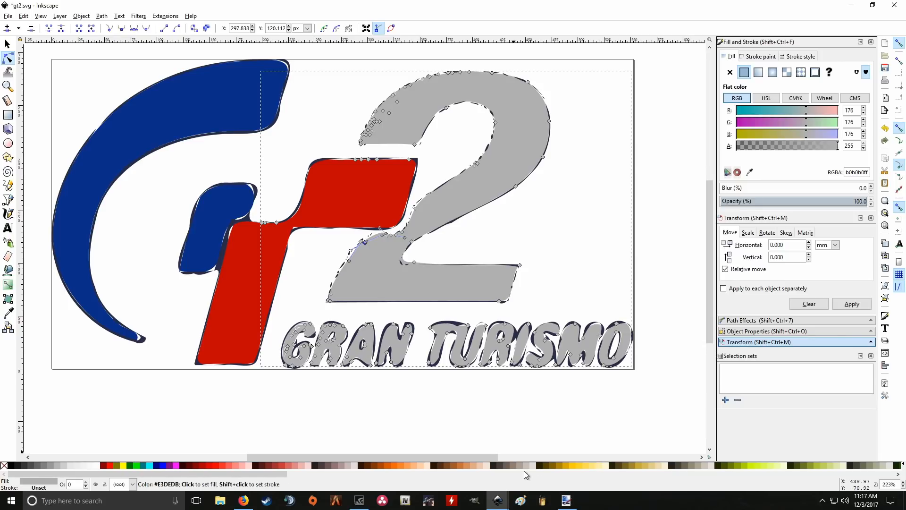
pyautogui.click(8, 15)
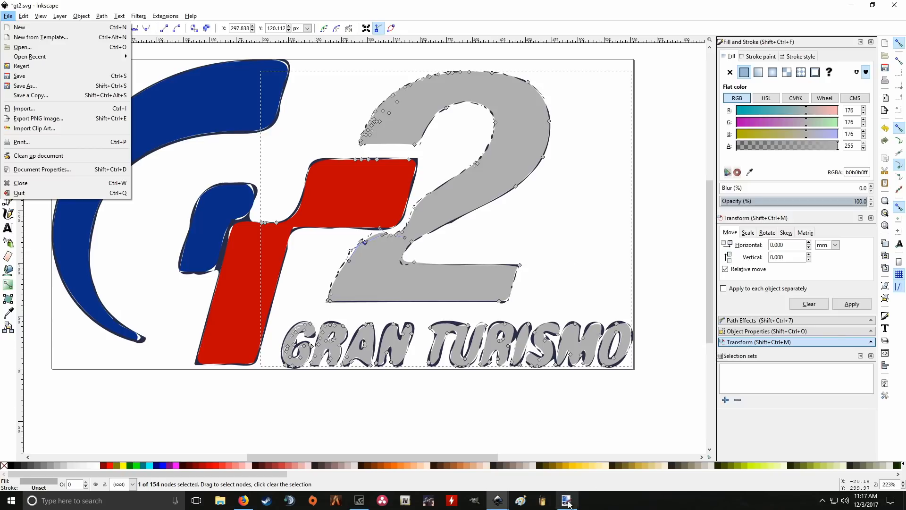
pyautogui.click(567, 500)
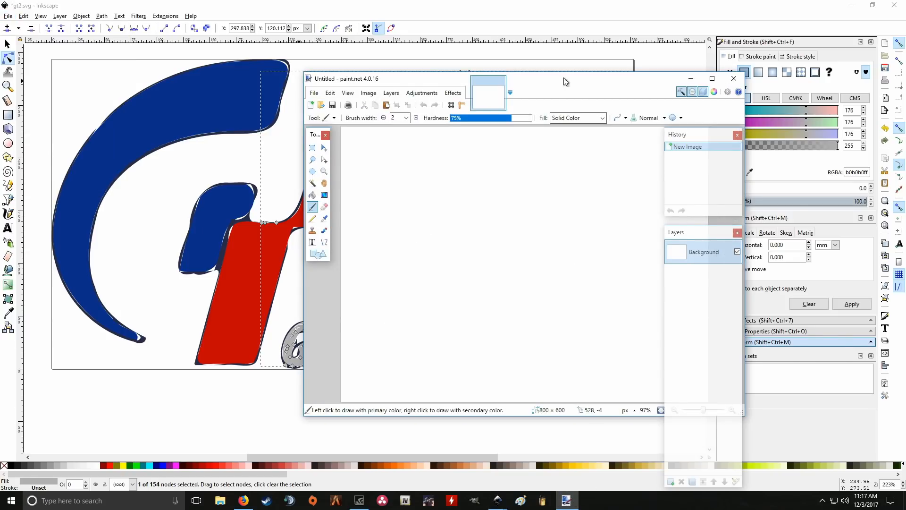
# Close the blank Untitled image and maxresdefault.jpg in paint.net, choosing Don't Save.
pyautogui.click(378, 111)
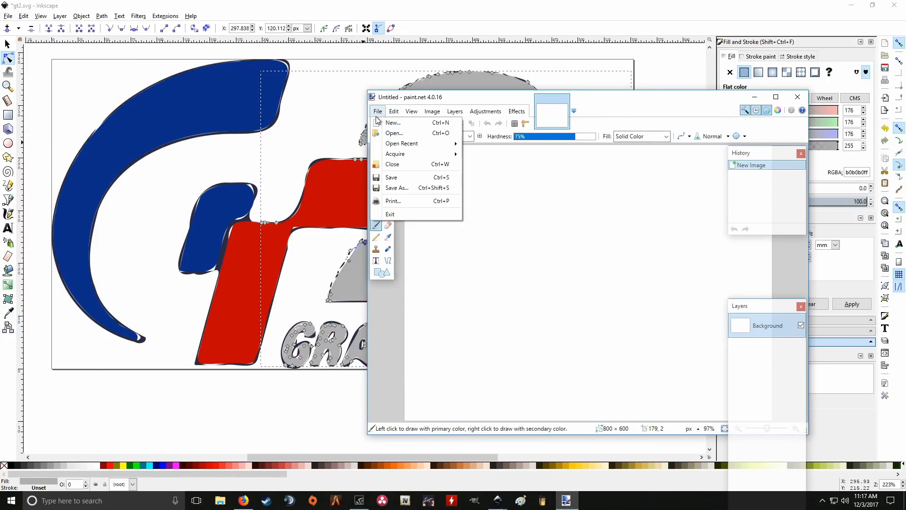
pyautogui.click(394, 133)
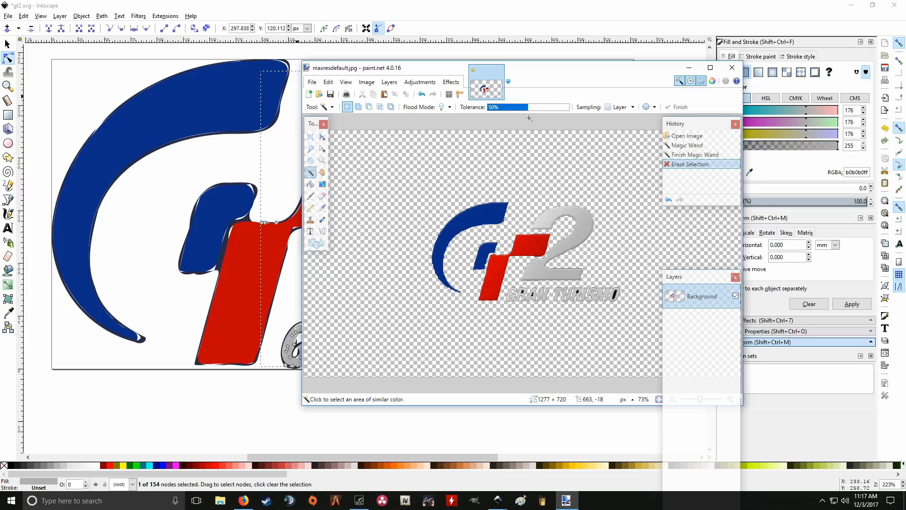
pyautogui.click(731, 67)
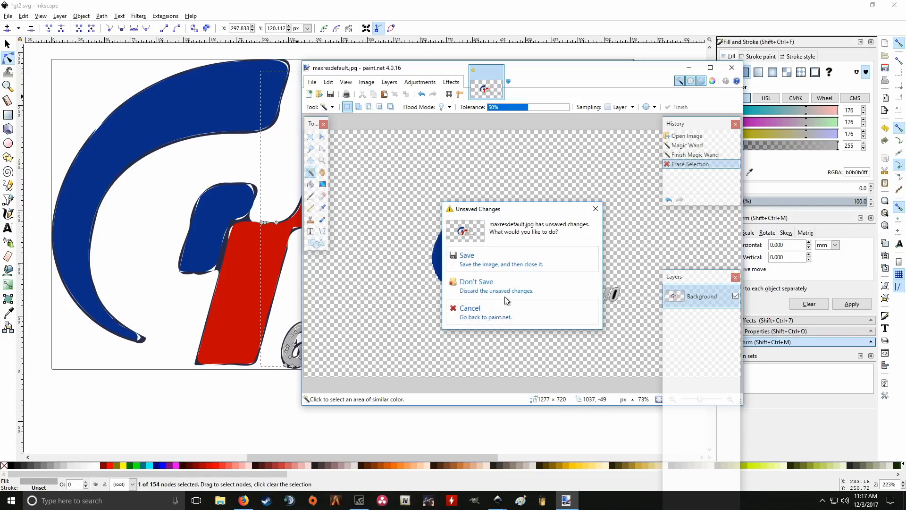
pyautogui.click(8, 16)
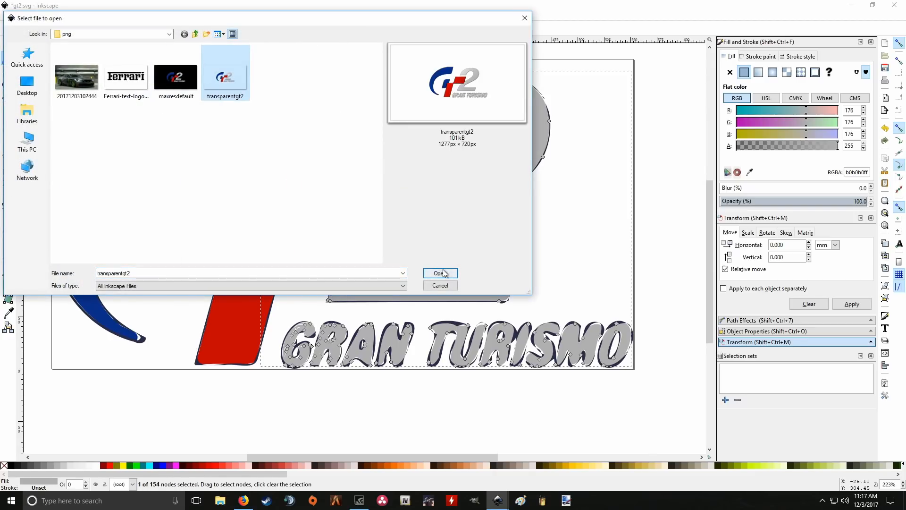
# Open transparentgt2.png with Embed chosen and select the 1277×720 logo image.
pyautogui.click(440, 272)
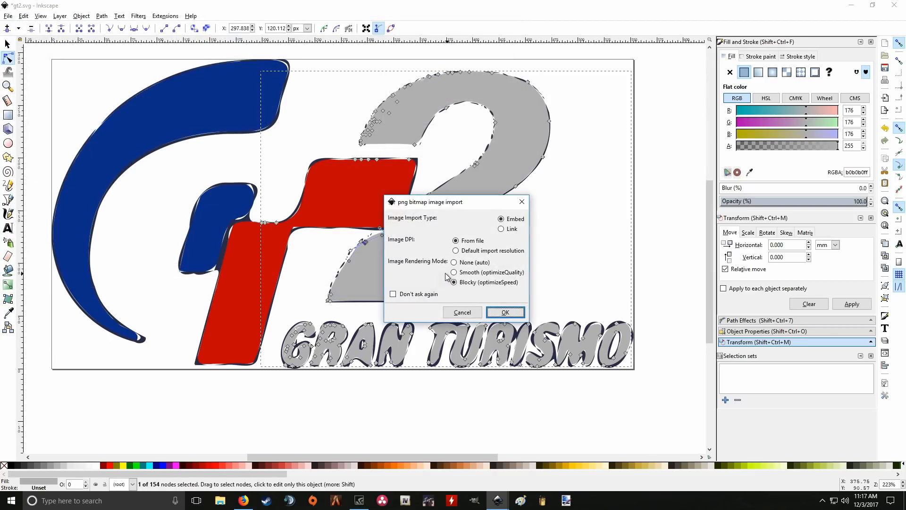
pyautogui.click(504, 312)
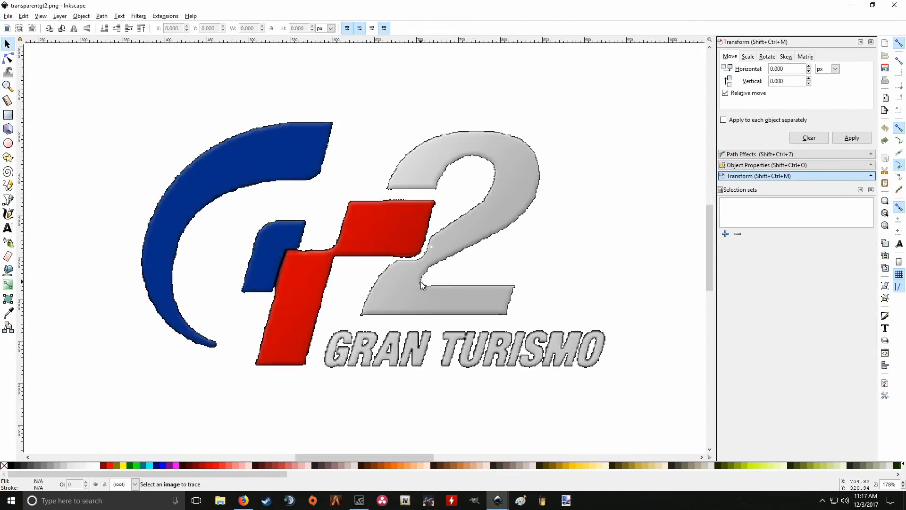
pyautogui.scroll(-3)
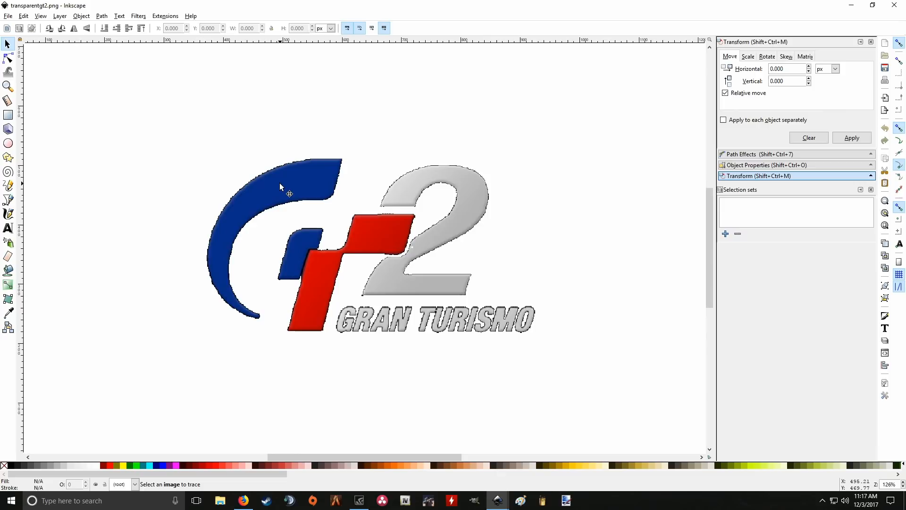
pyautogui.click(283, 178)
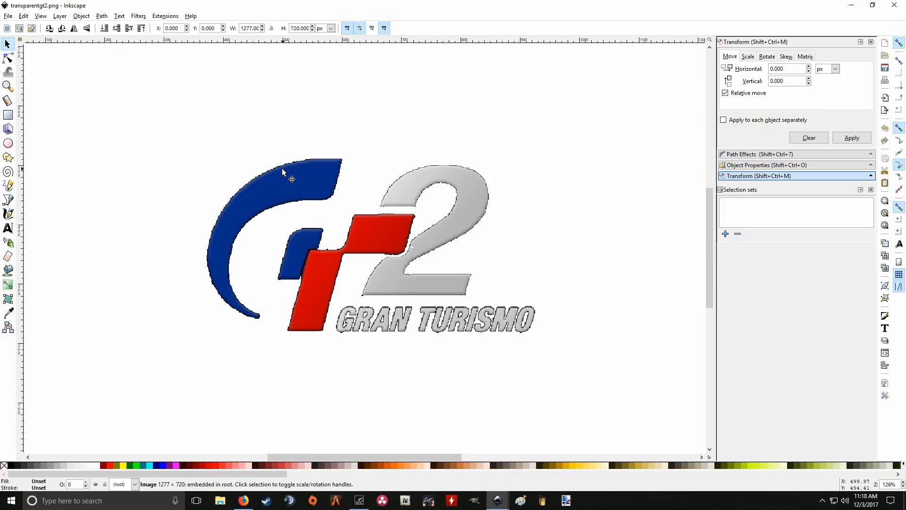
# Open Trace Bitmap in multicolour Colors mode with smoothing turned off.
pyautogui.click(101, 16)
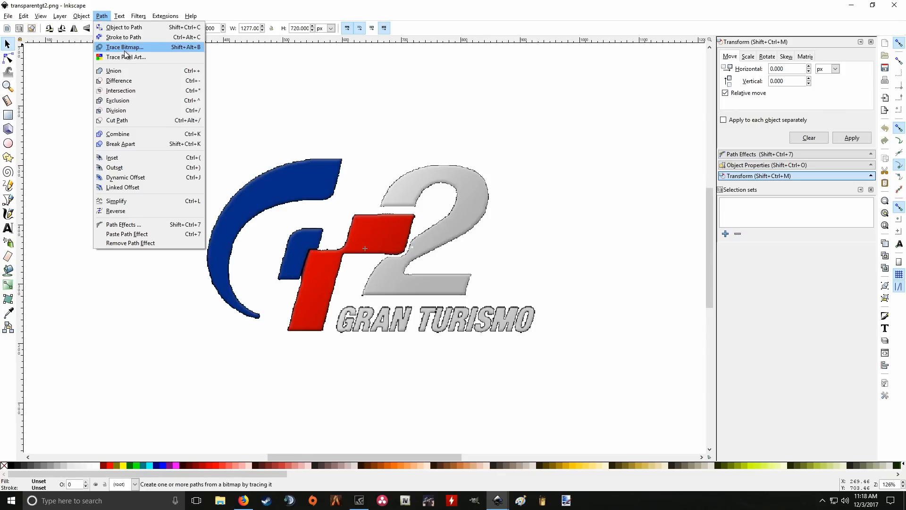
pyautogui.click(124, 47)
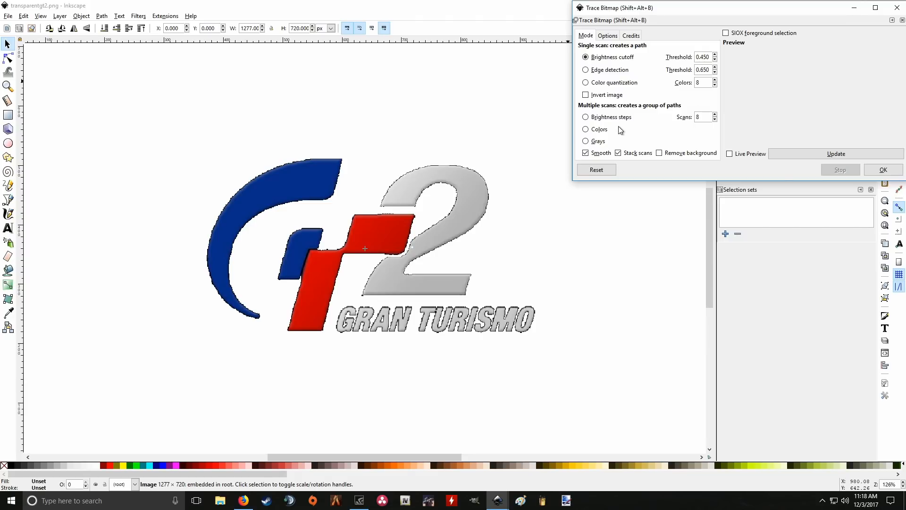
pyautogui.moveTo(585, 128)
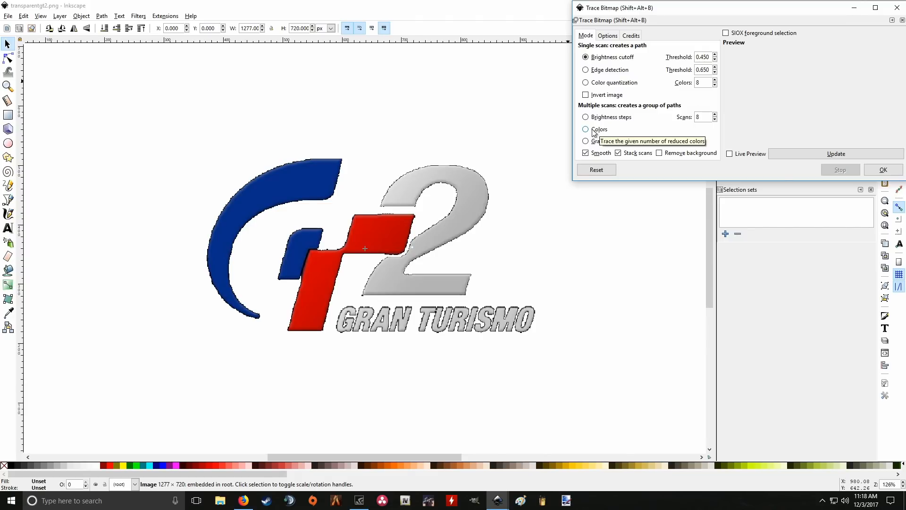
pyautogui.click(586, 129)
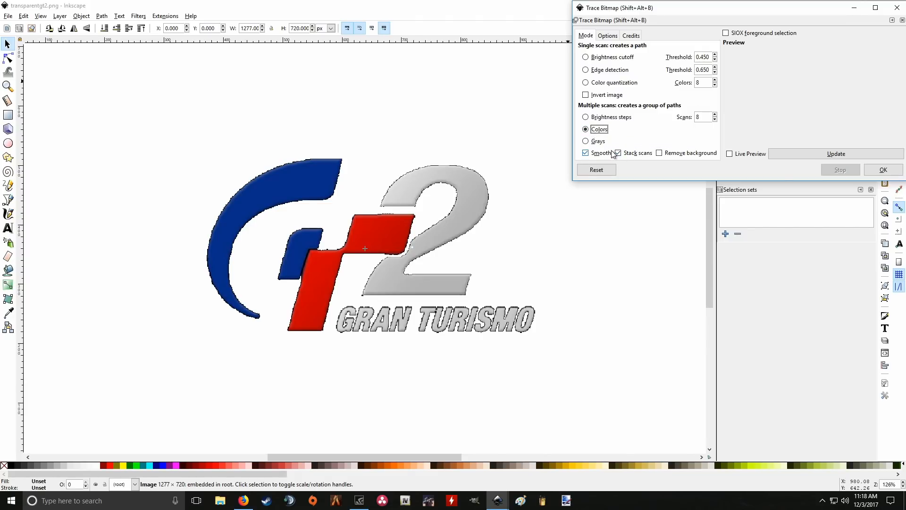
pyautogui.click(731, 154)
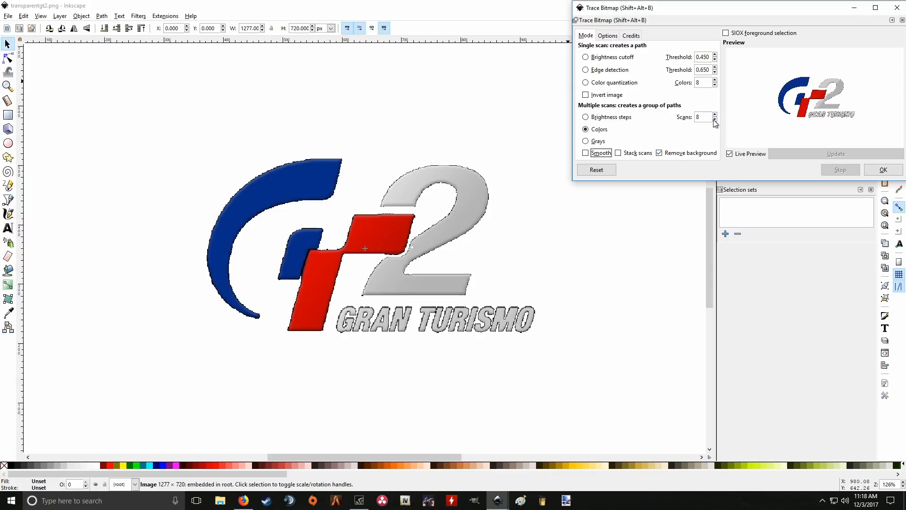
# Adjust the colour scan count down to eight scans.
pyautogui.click(714, 119)
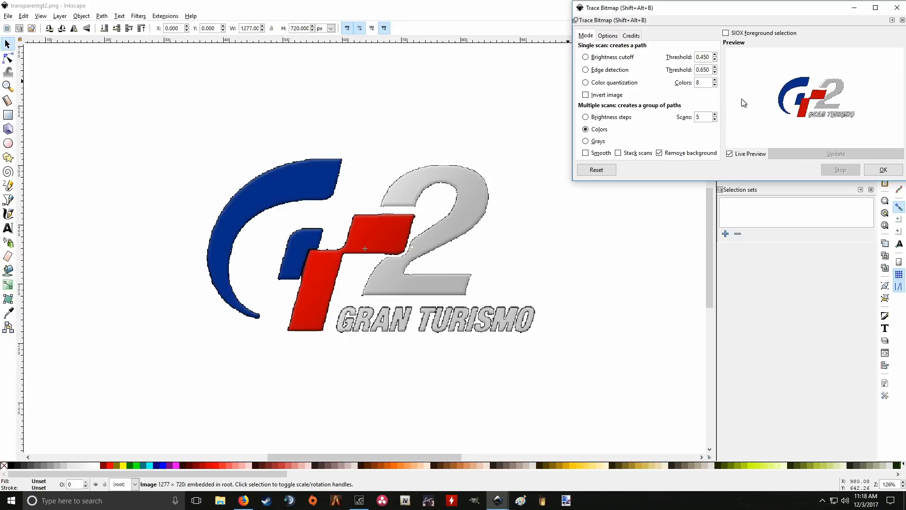
pyautogui.moveTo(716, 119)
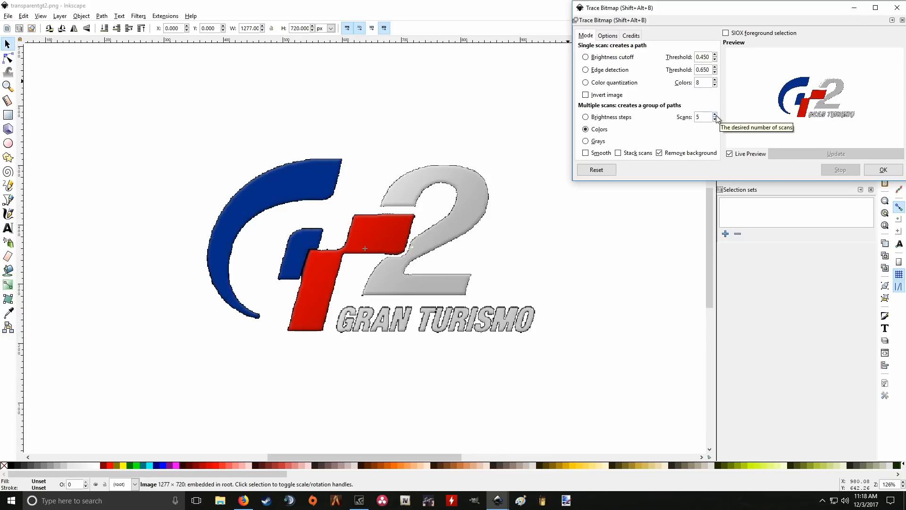
pyautogui.moveTo(717, 118)
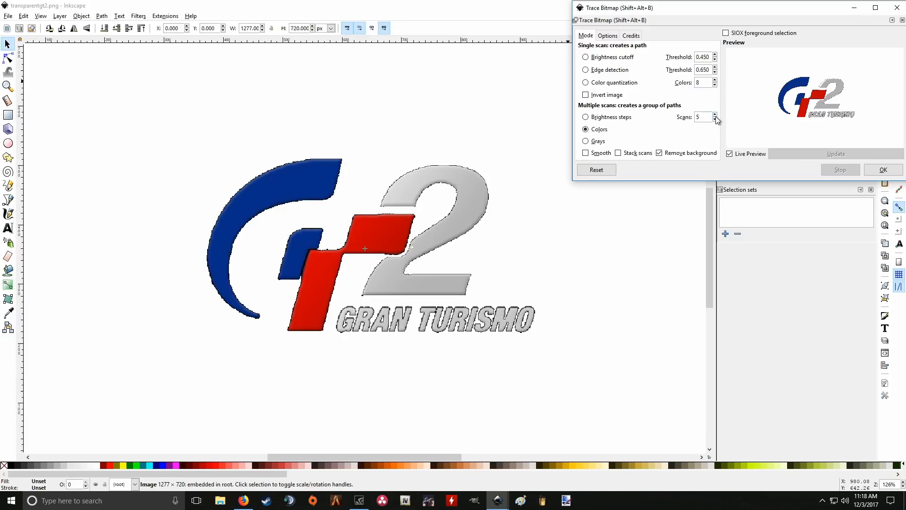
pyautogui.click(714, 115)
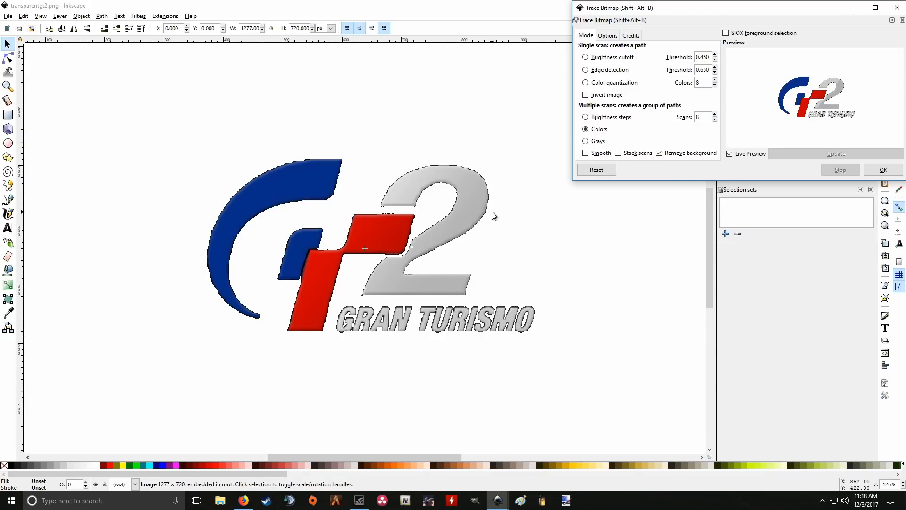
pyautogui.moveTo(666, 122)
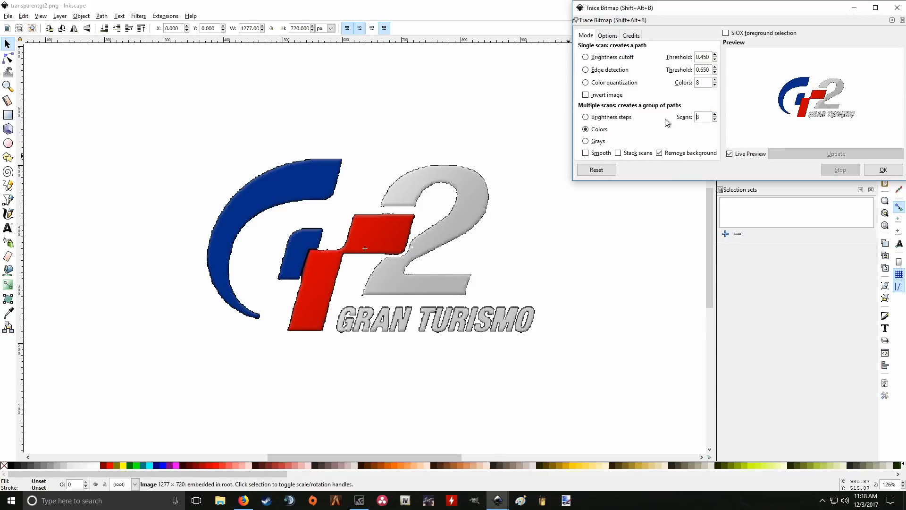
pyautogui.click(714, 119)
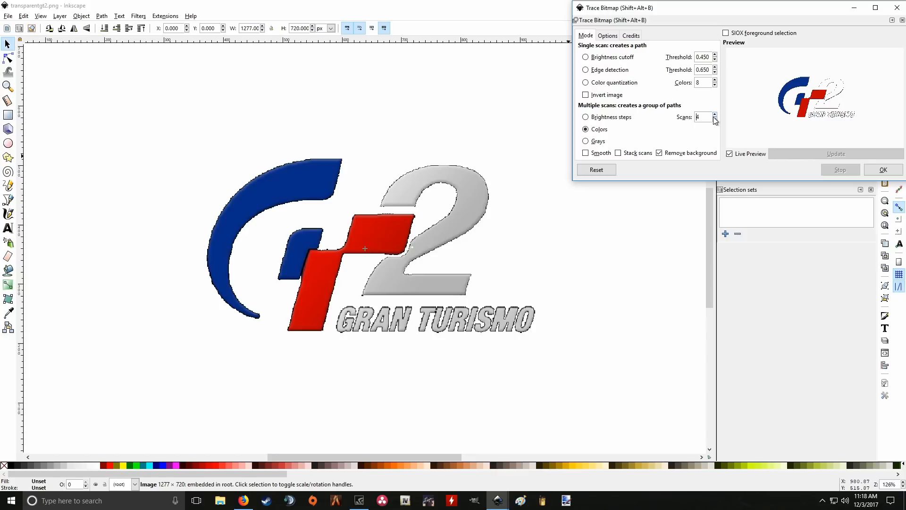
pyautogui.click(714, 114)
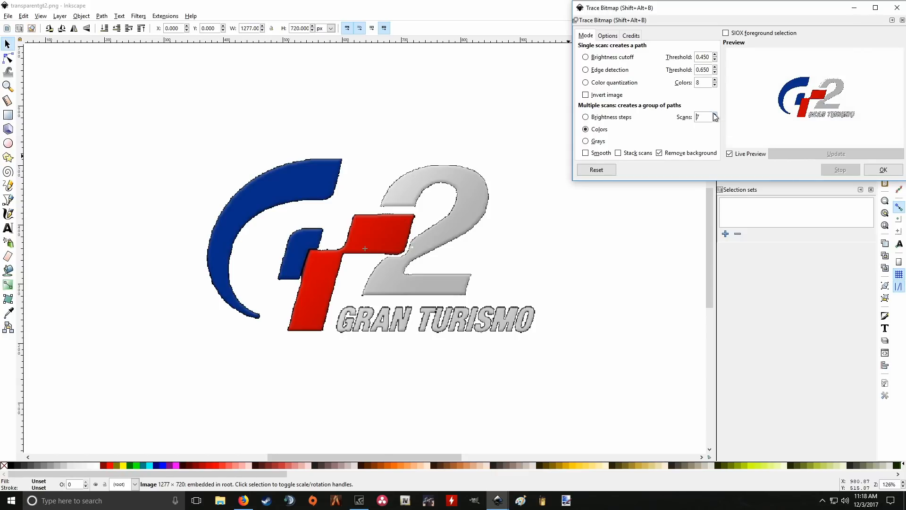
pyautogui.click(715, 119)
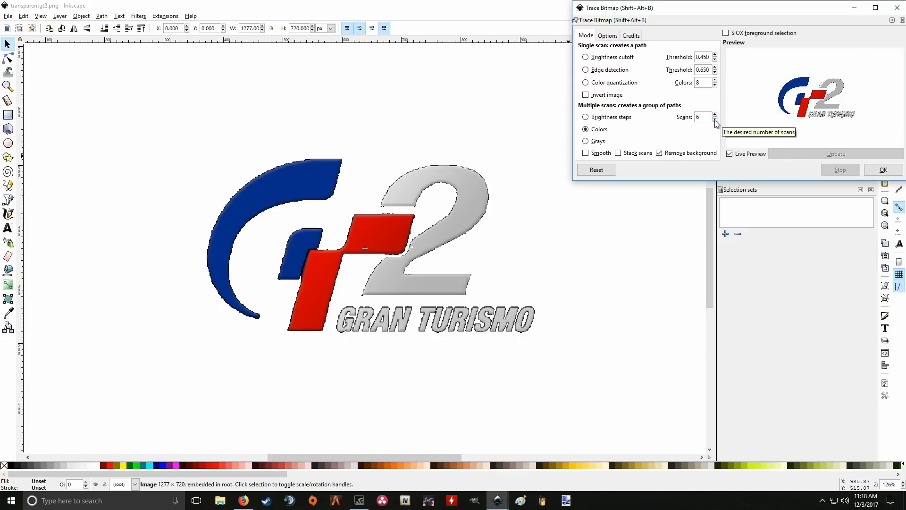
pyautogui.click(715, 119)
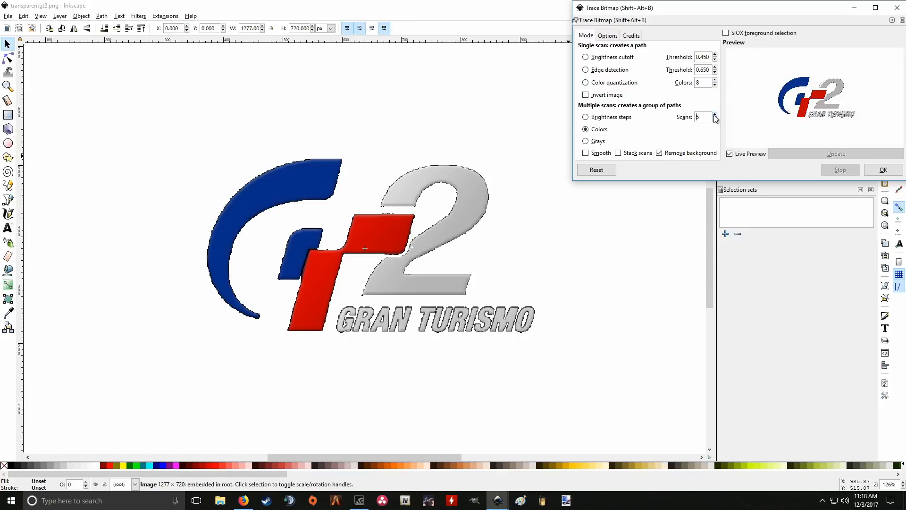
pyautogui.moveTo(603, 30)
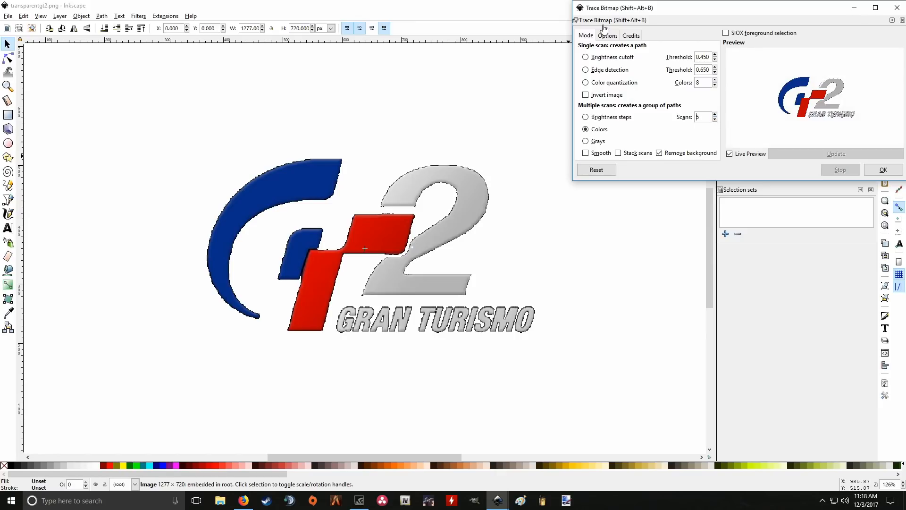
pyautogui.click(607, 35)
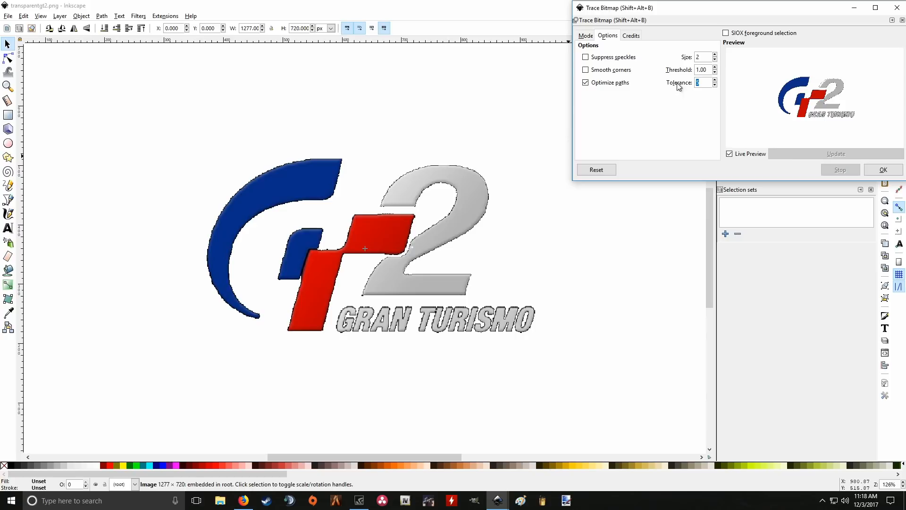
pyautogui.moveTo(612, 87)
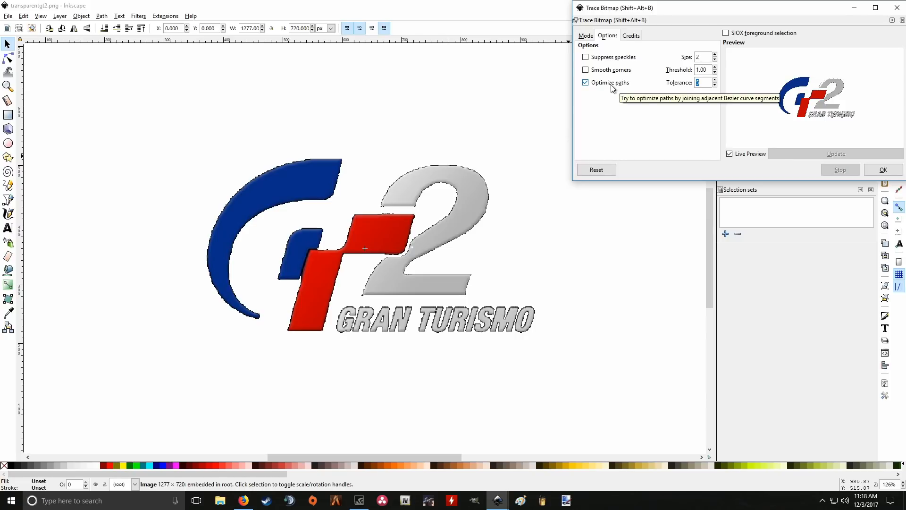
pyautogui.moveTo(620, 97)
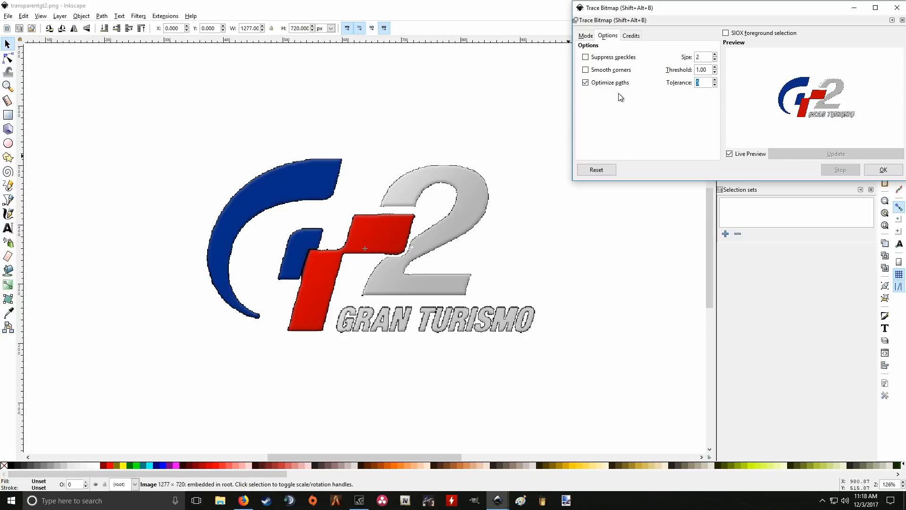
# Set the Optimize paths tolerance to 5.00 and run the multicolour trace.
pyautogui.click(881, 170)
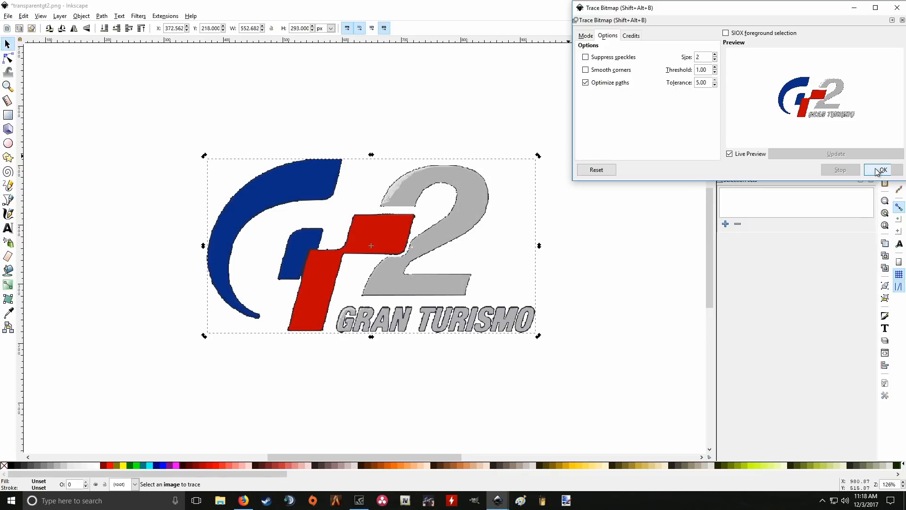
pyautogui.click(880, 169)
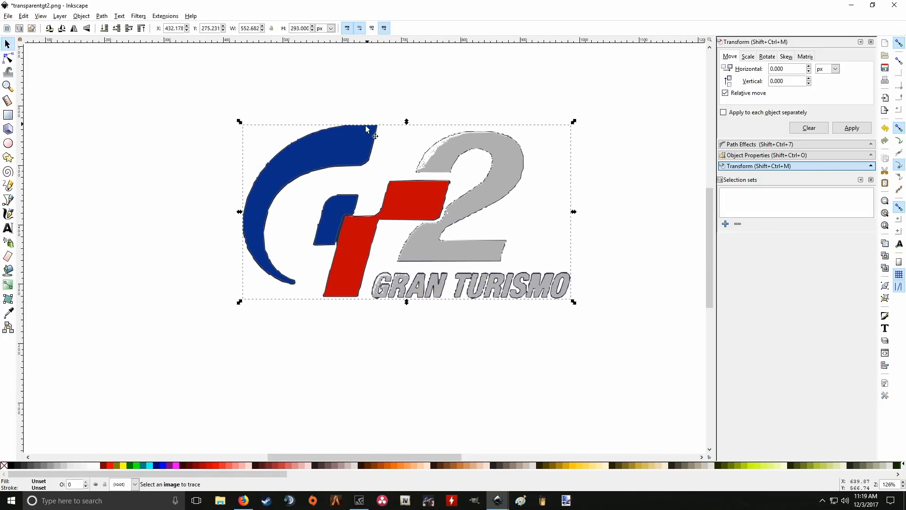
pyautogui.moveTo(276, 152)
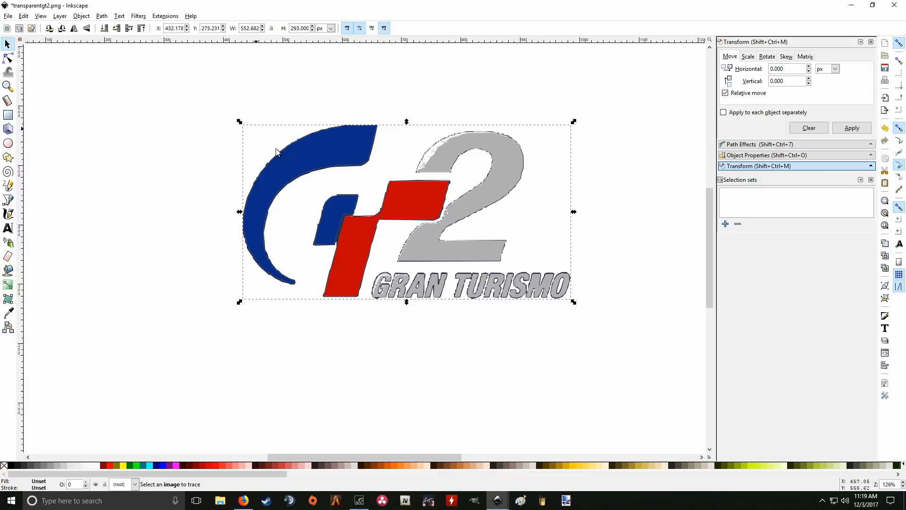
pyautogui.moveTo(349, 249)
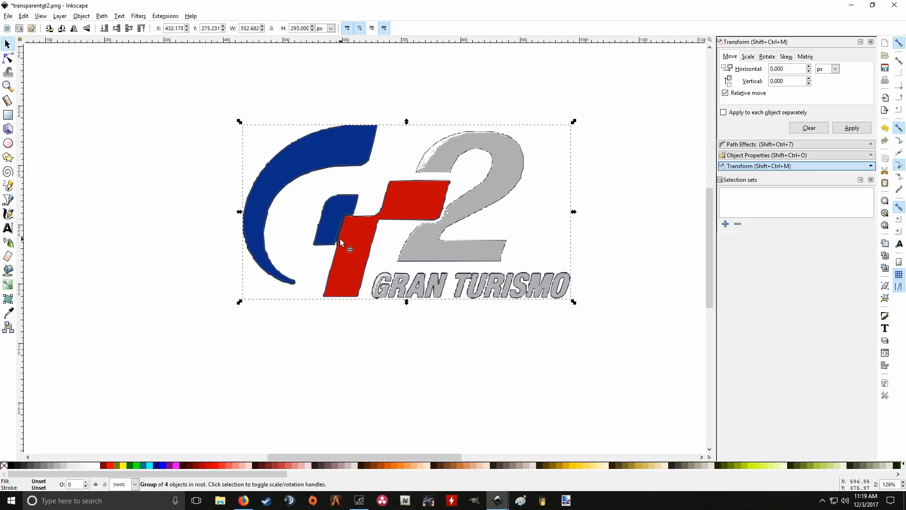
# Deselect, then reselect the traced GT2 logo group of four colour objects.
pyautogui.click(232, 126)
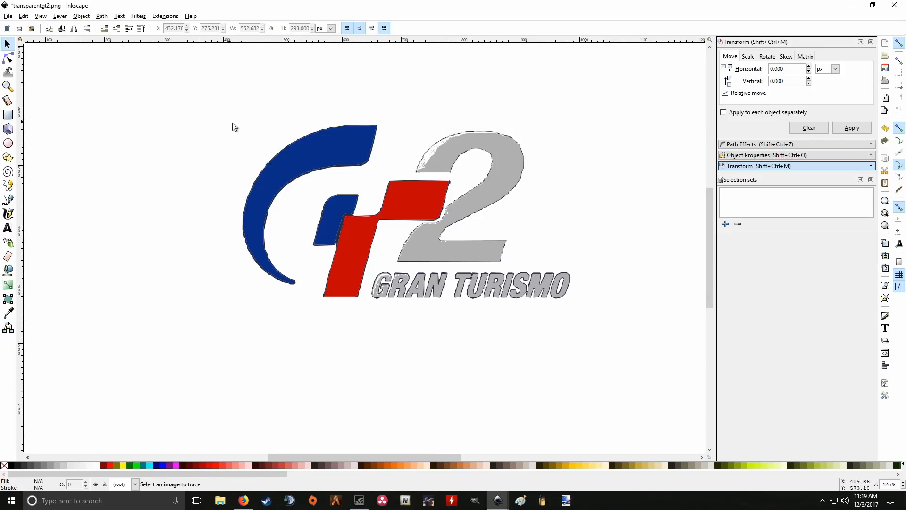
pyautogui.moveTo(279, 188)
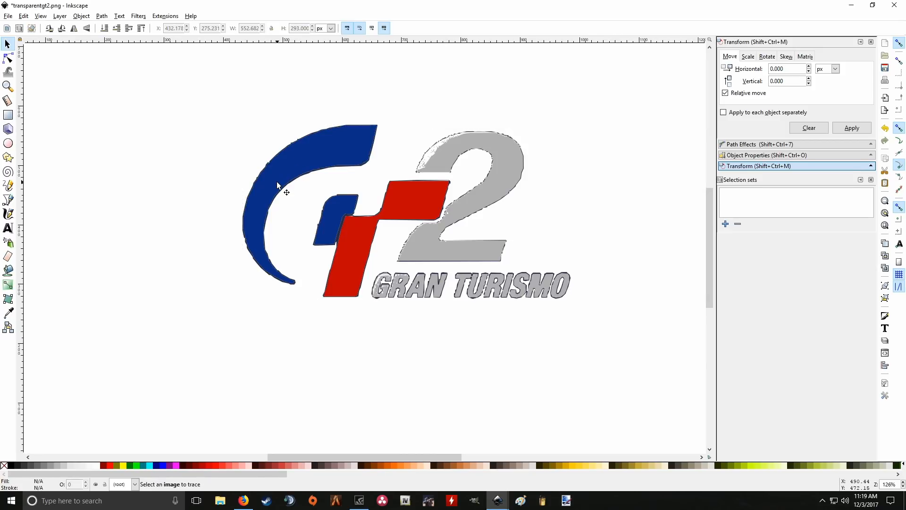
pyautogui.moveTo(311, 178)
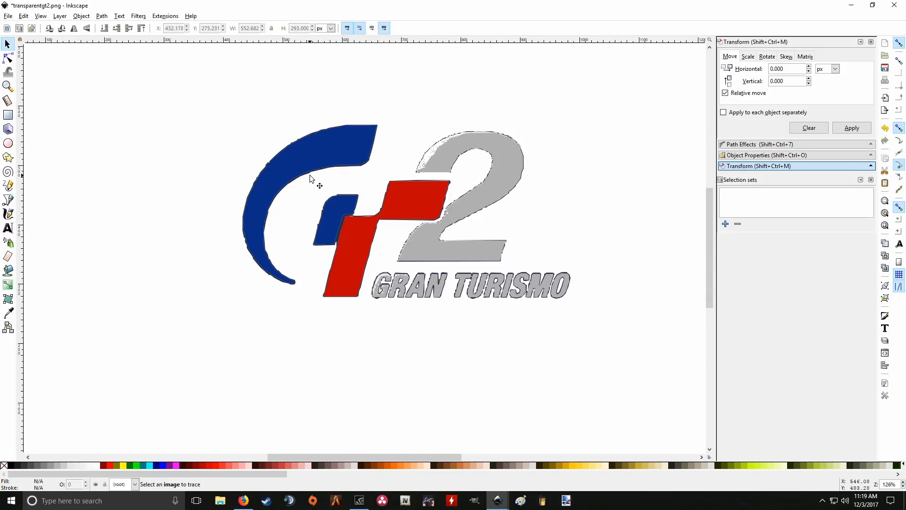
pyautogui.click(344, 146)
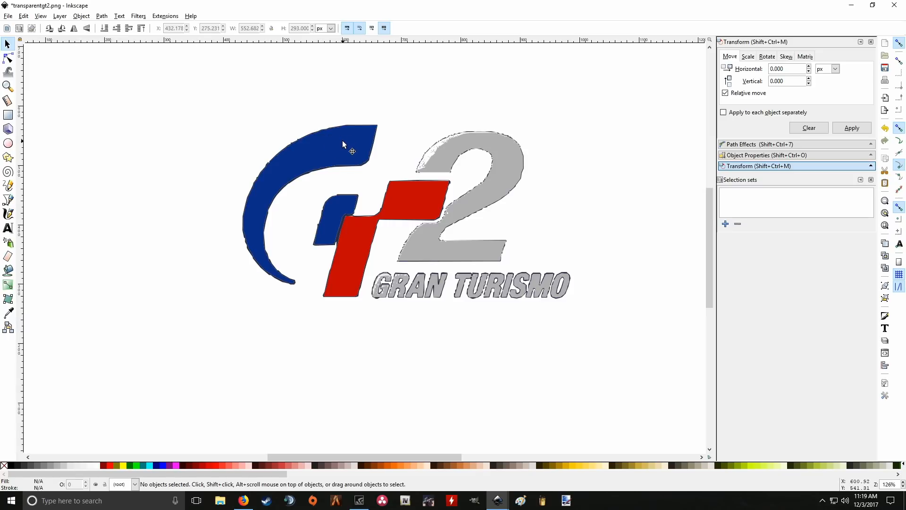
pyautogui.click(346, 151)
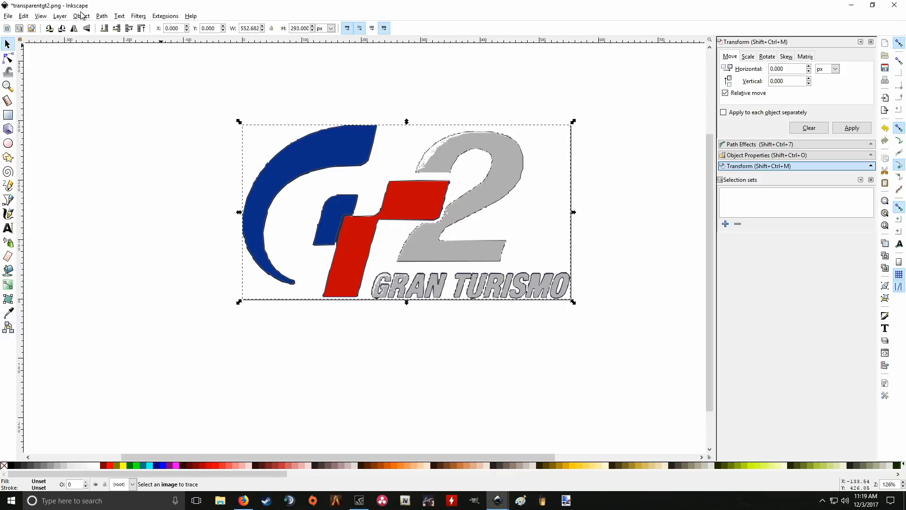
# Ungroup the traced logo via Object > Ungroup and select the four colour paths.
pyautogui.click(80, 16)
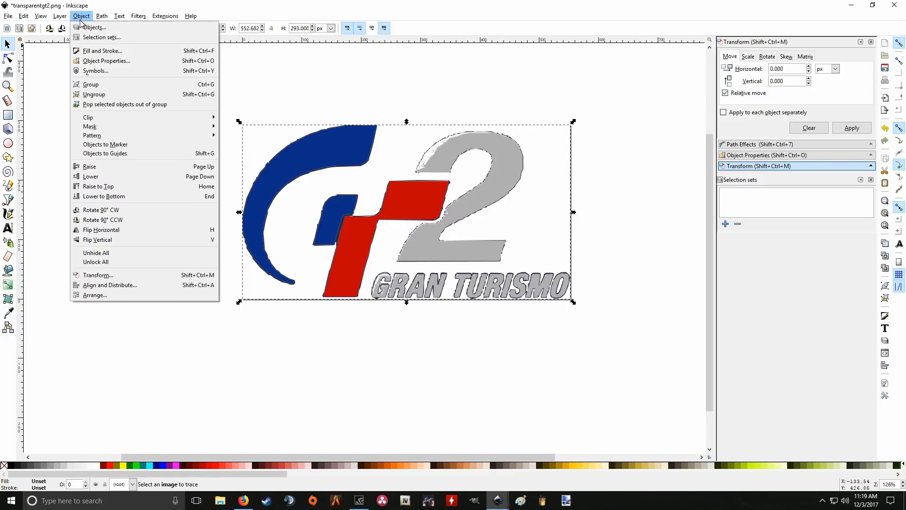
pyautogui.click(93, 94)
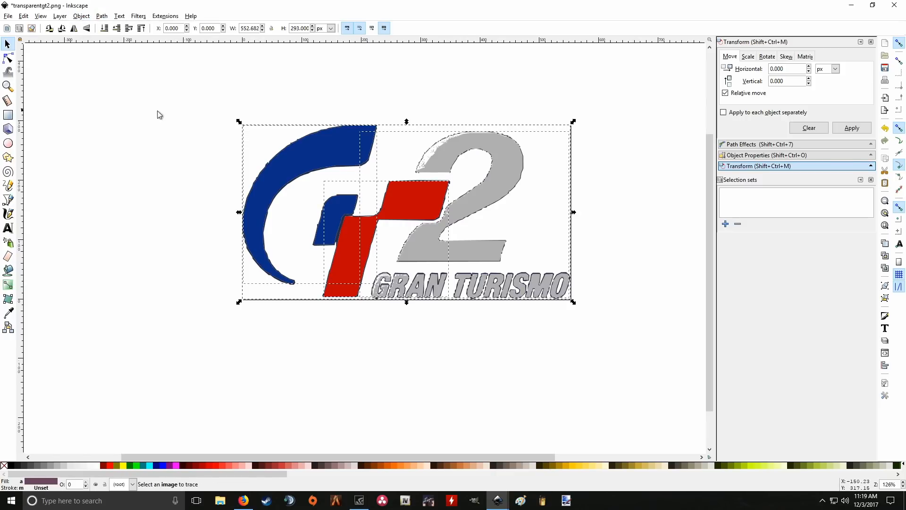
pyautogui.moveTo(346, 178)
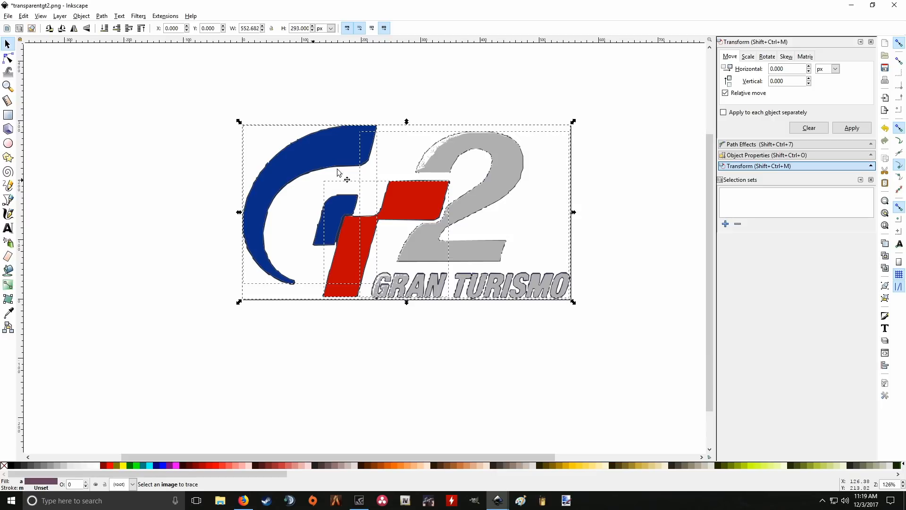
pyautogui.moveTo(374, 161)
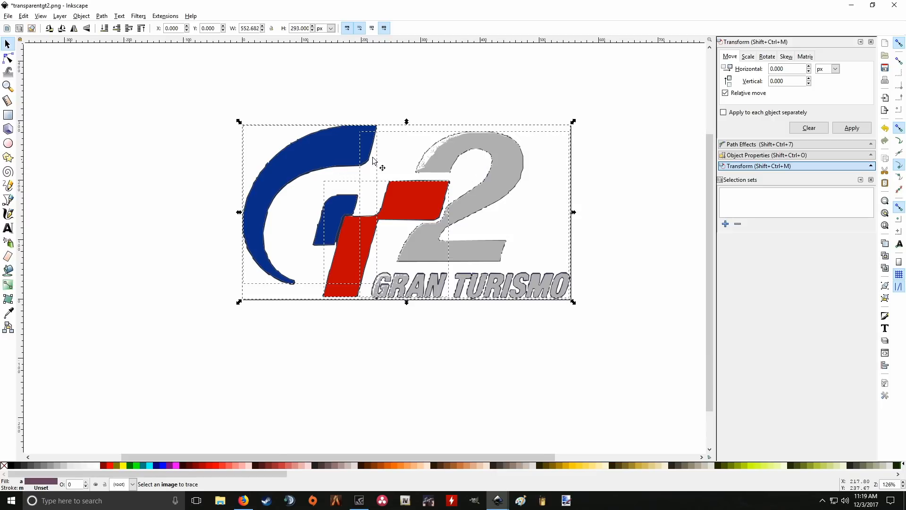
pyautogui.click(305, 157)
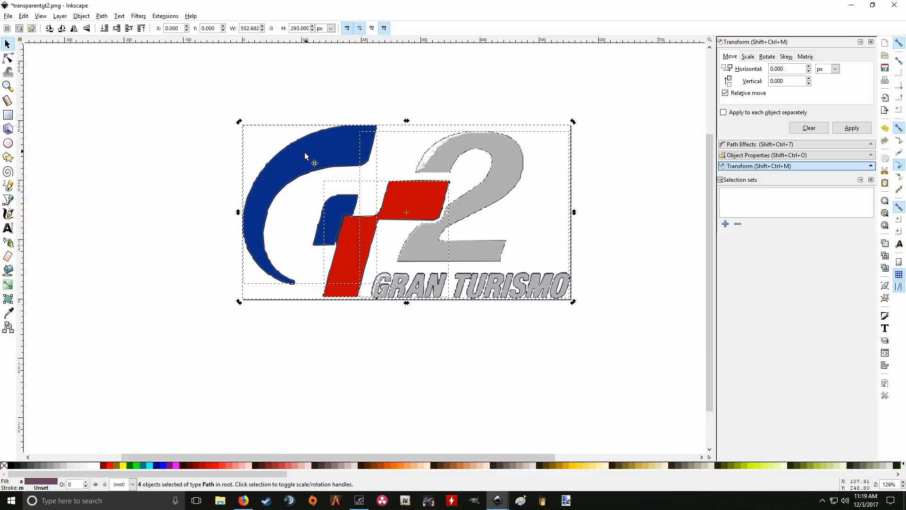
pyautogui.moveTo(161, 46)
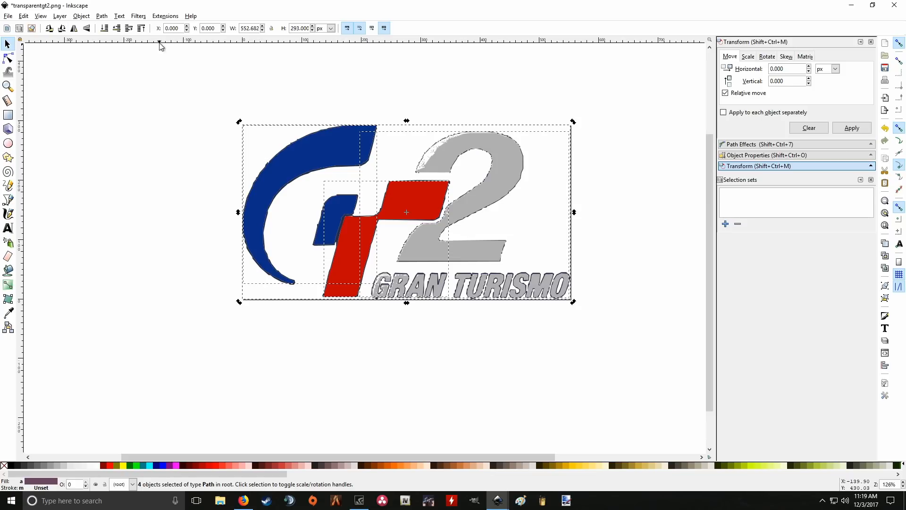
pyautogui.click(101, 16)
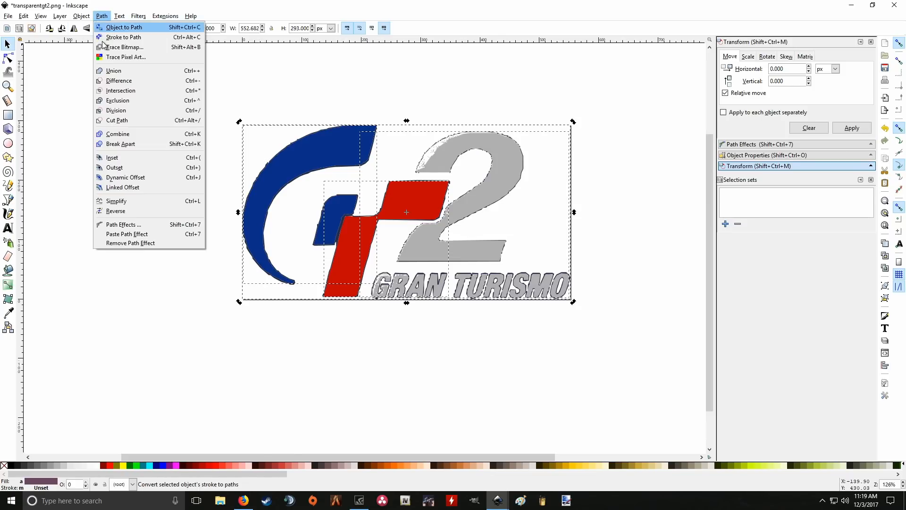
# Apply Stroke to Path to the logo shapes and start node editing the blue G.
pyautogui.click(123, 28)
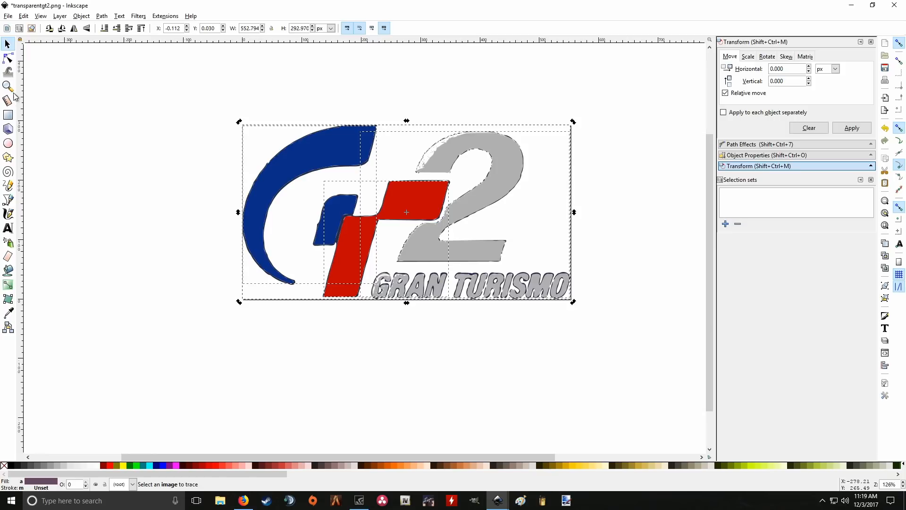
pyautogui.click(8, 58)
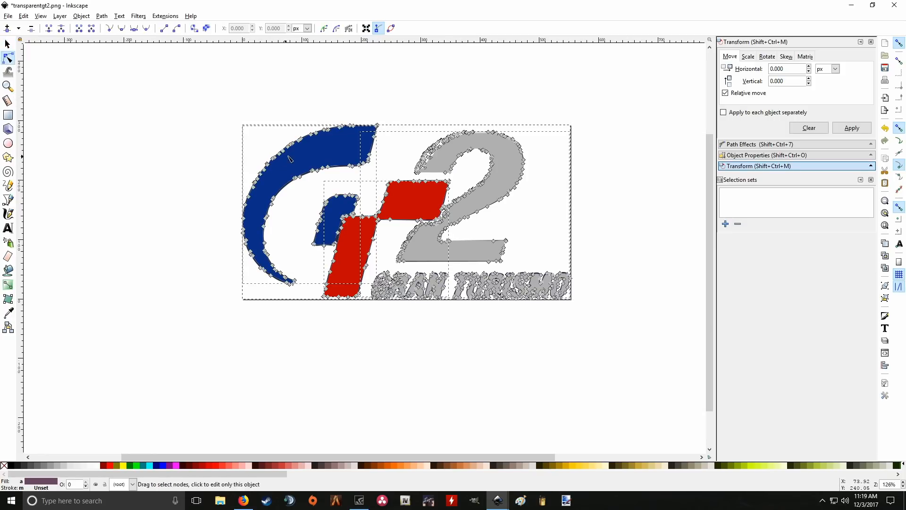
pyautogui.moveTo(260, 268)
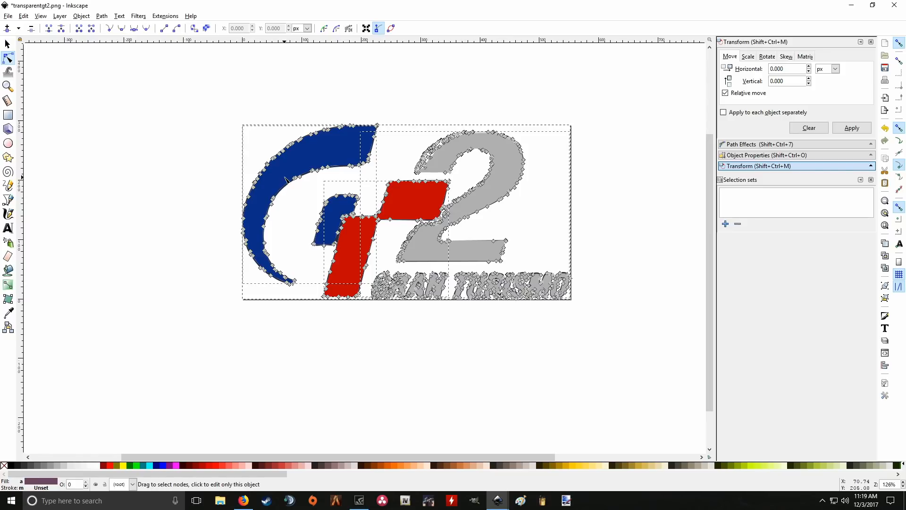
pyautogui.moveTo(278, 216)
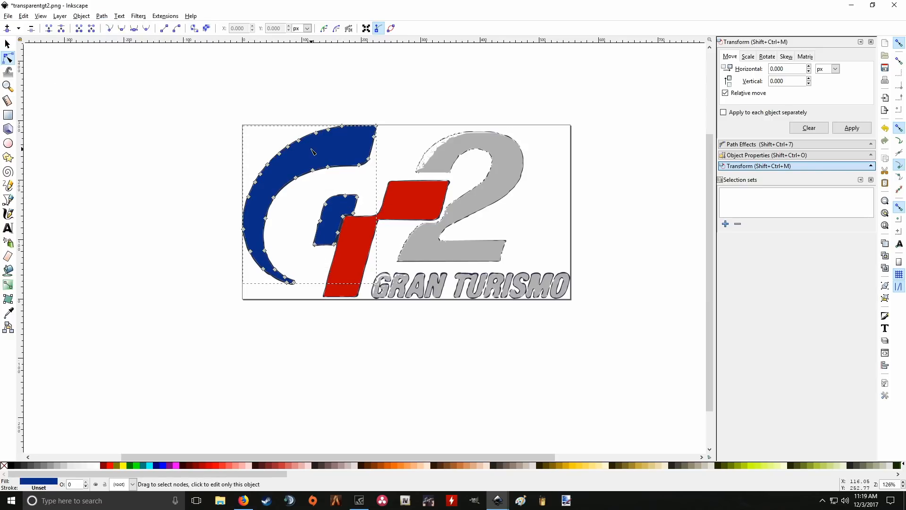
pyautogui.click(101, 15)
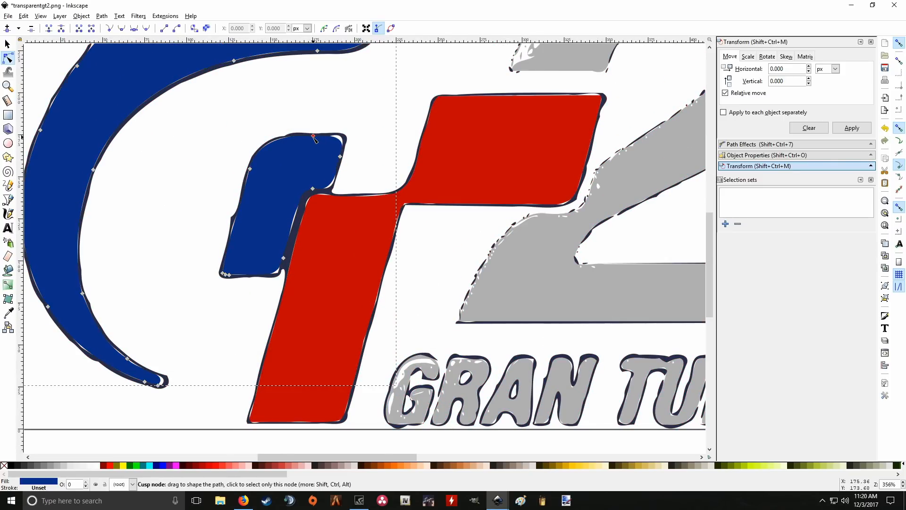
# Select the grey 2 path with the Node tool to show its ragged outline nodes.
pyautogui.click(317, 136)
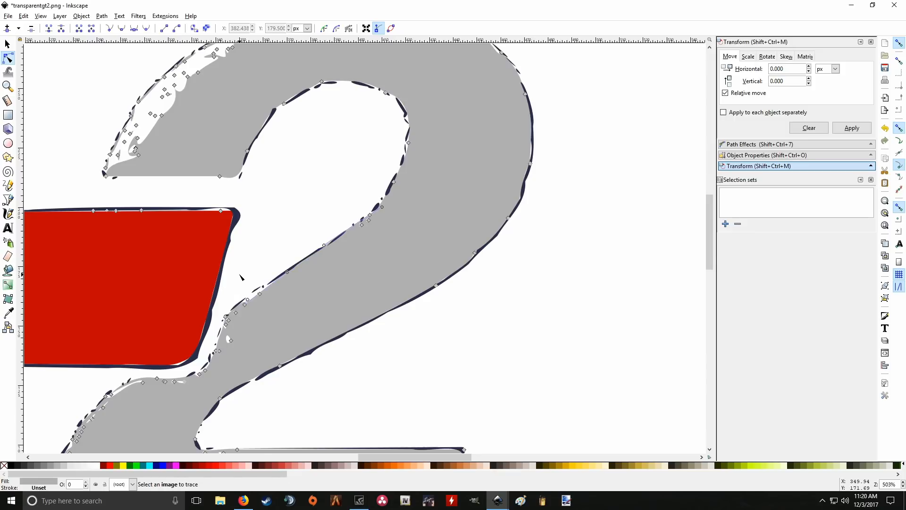
pyautogui.moveTo(247, 302)
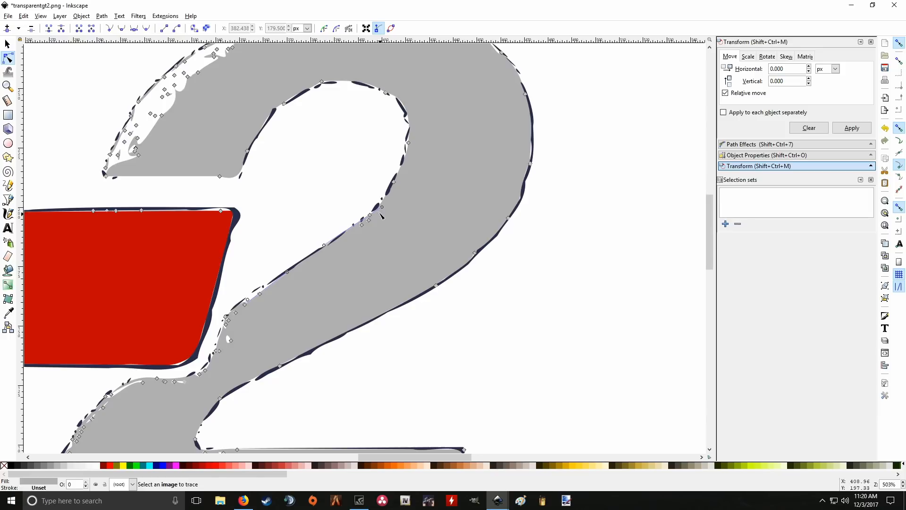
pyautogui.scroll(-3)
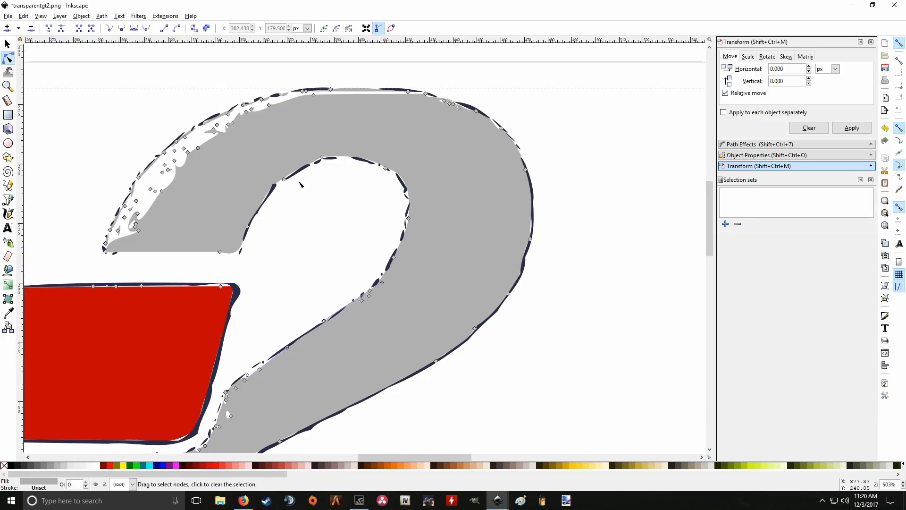
pyautogui.moveTo(289, 143)
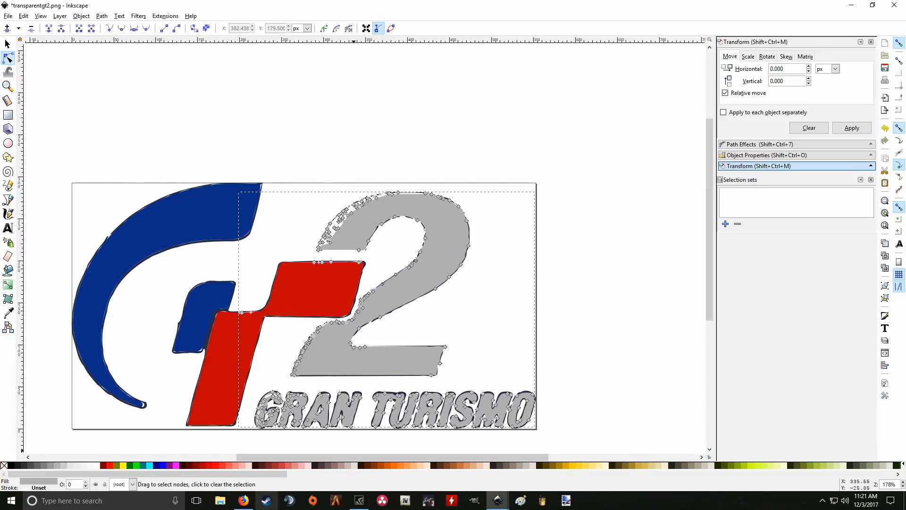
# Select the grey 2 path and bring up Save As for gt2.svg.
pyautogui.click(230, 337)
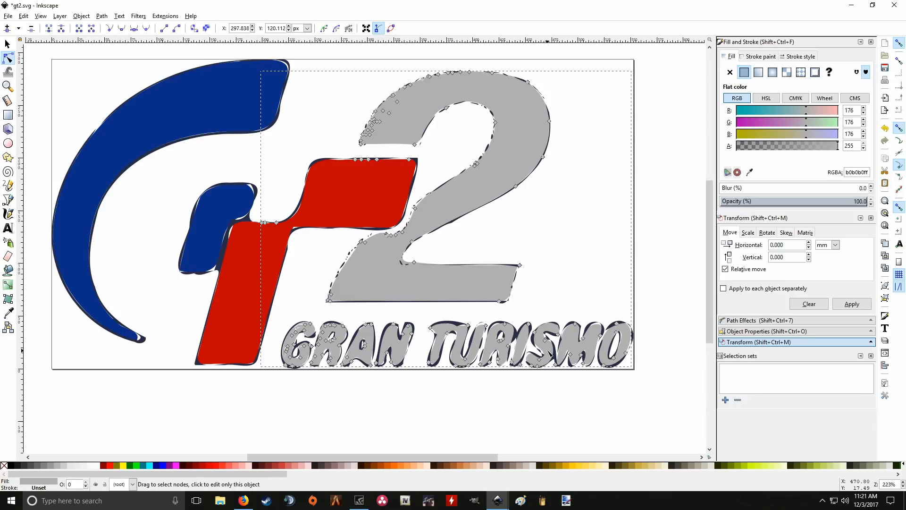
pyautogui.click(405, 168)
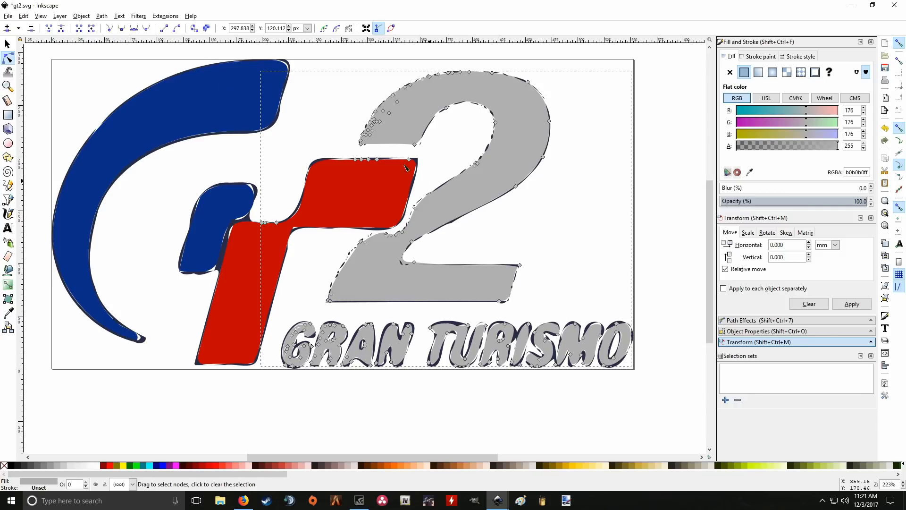
pyautogui.moveTo(9, 28)
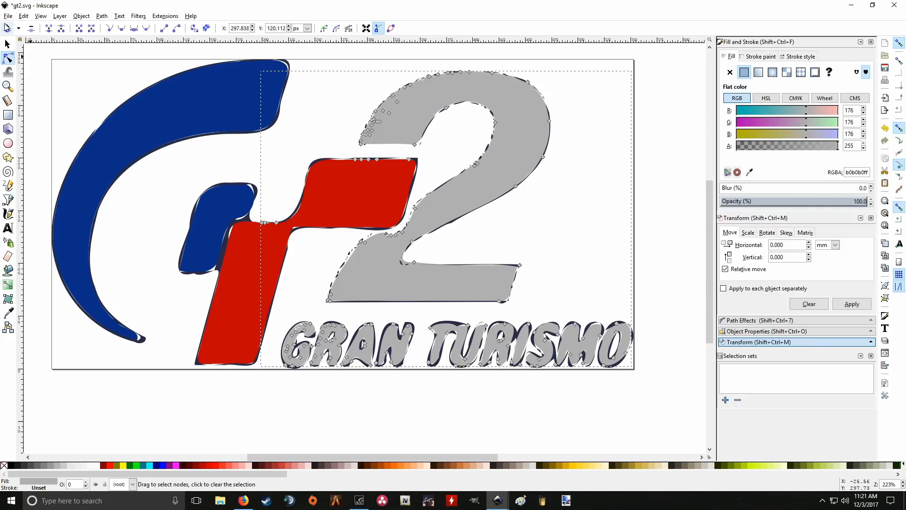
pyautogui.press('ctrl+shift+s')
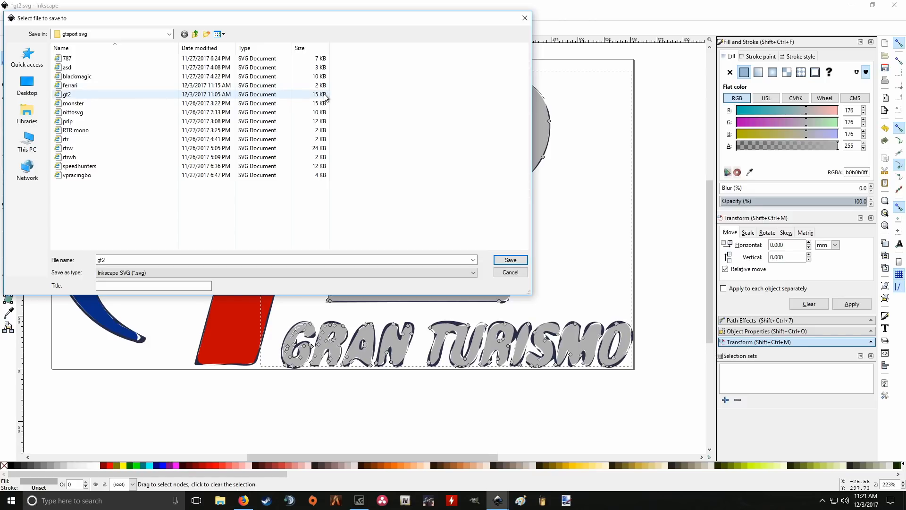
# Confirm saving gt2 as an Inkscape SVG in the gtsport svg folder.
pyautogui.click(510, 272)
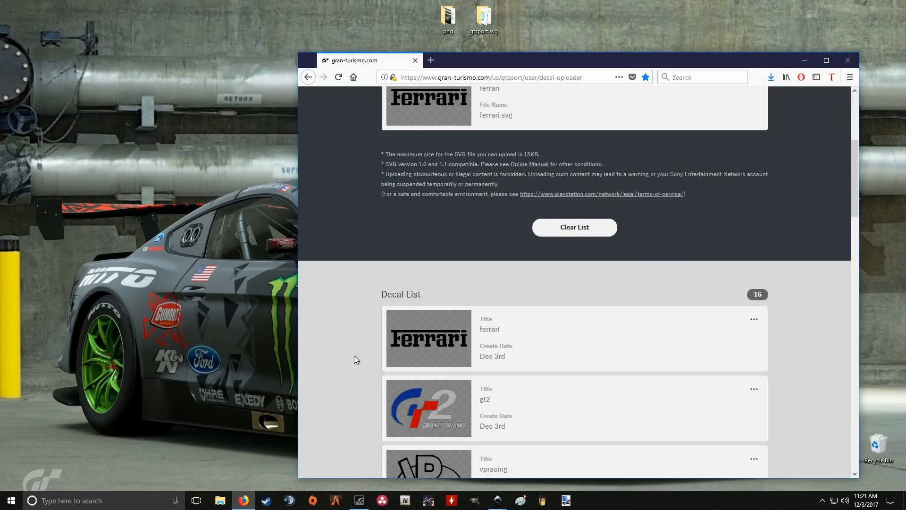
# Scroll down the decal uploader's Decal List to find gt2 below ferrari.
pyautogui.scroll(-3)
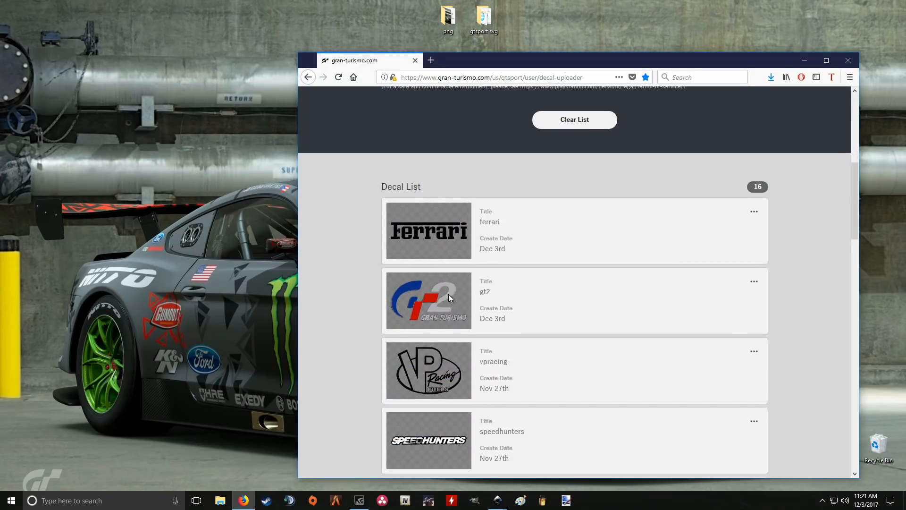
pyautogui.moveTo(431, 296)
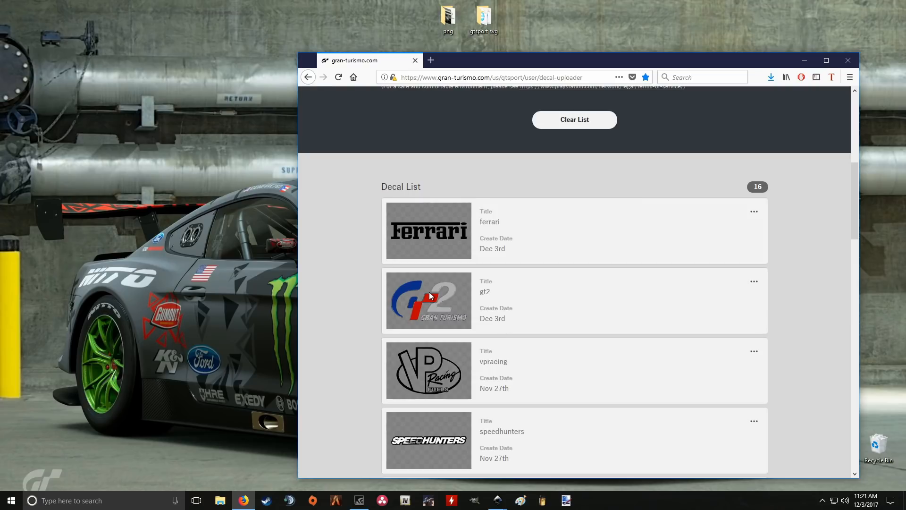
pyautogui.moveTo(451, 54)
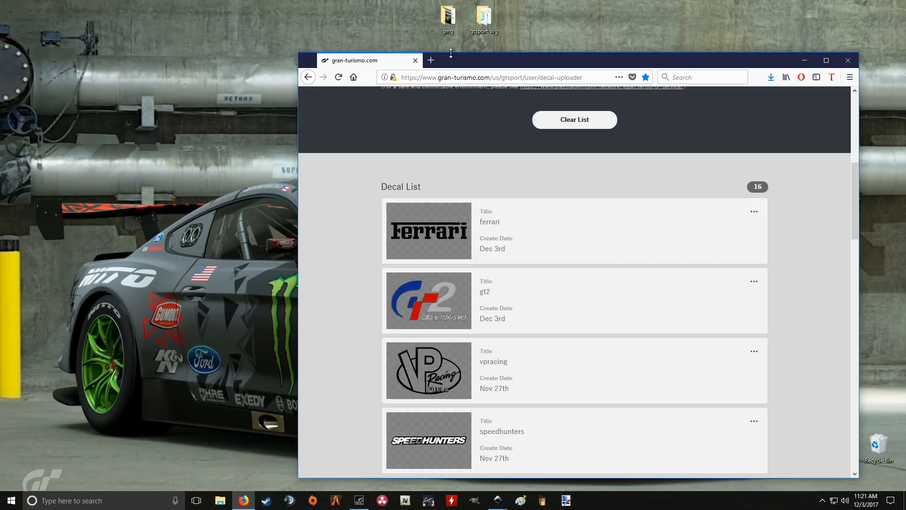